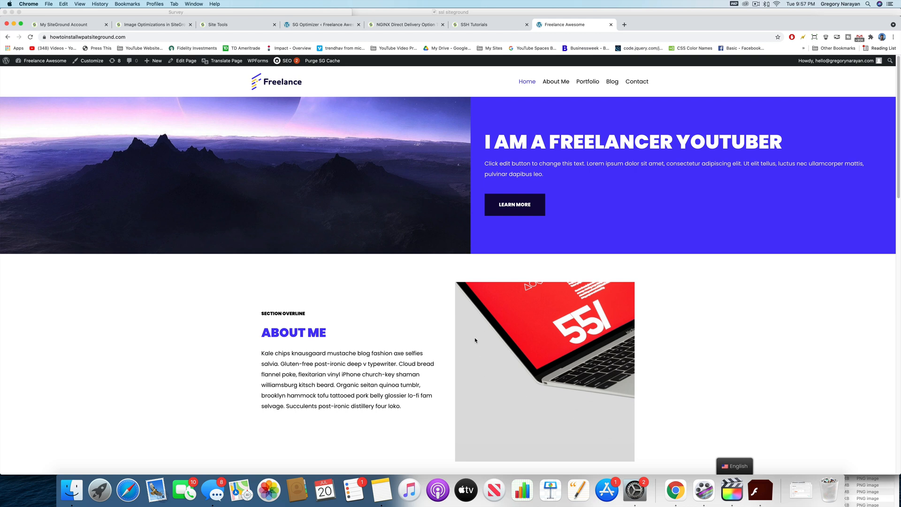
{"action": "mouse_move", "coordinate": [270, 206]}
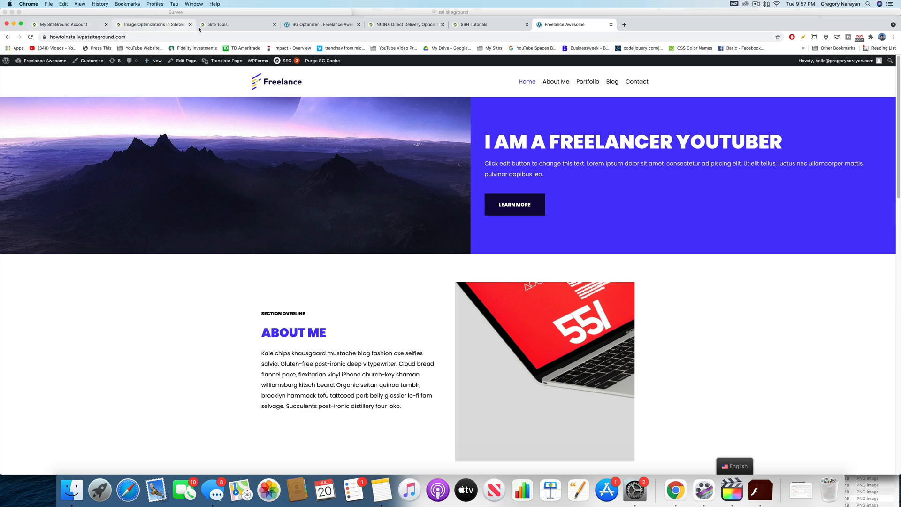
- Flush the dynamic cache for howtoinstallwpatsiteground.com, then view the Memcached options
{"action": "left_click", "coordinate": [235, 23]}
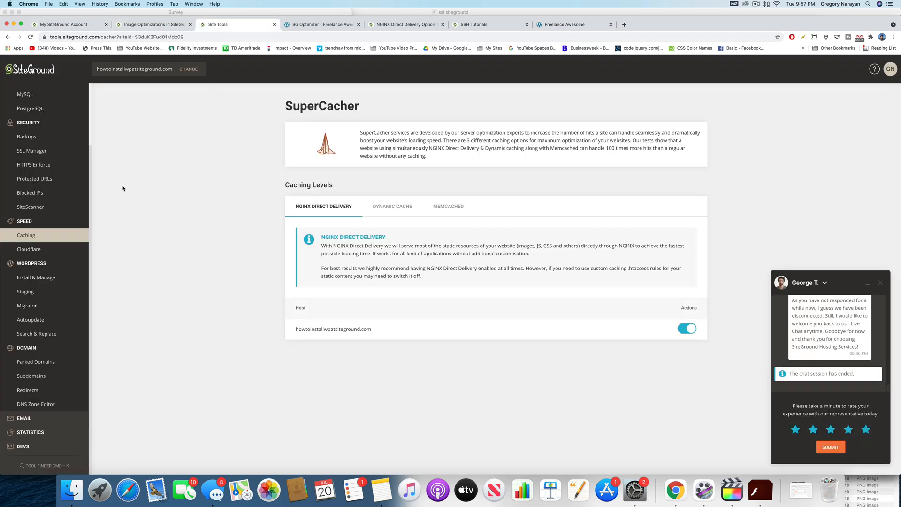
{"action": "mouse_move", "coordinate": [34, 236]}
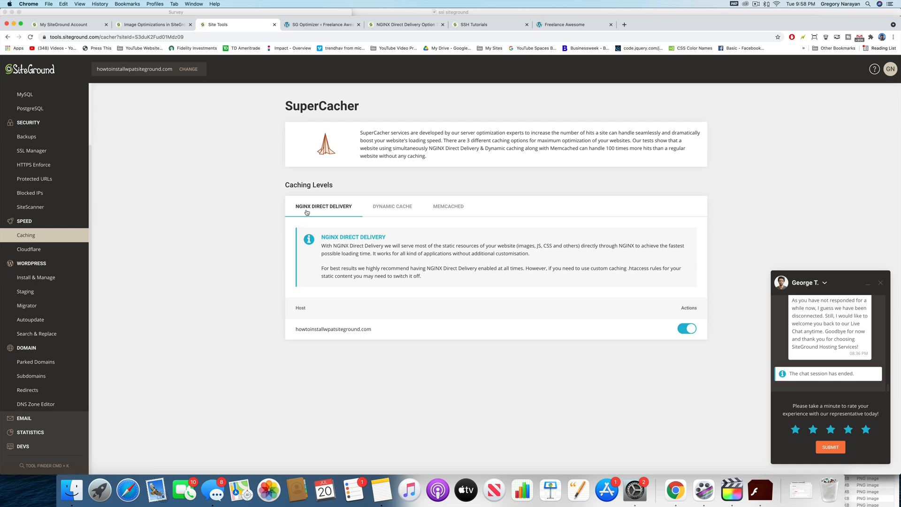
{"action": "mouse_move", "coordinate": [471, 217]}
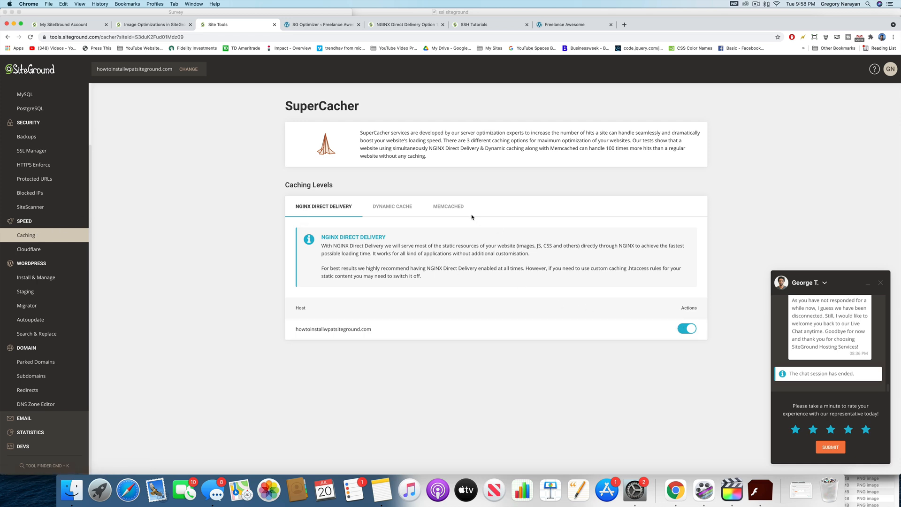
{"action": "left_click", "coordinate": [392, 206]}
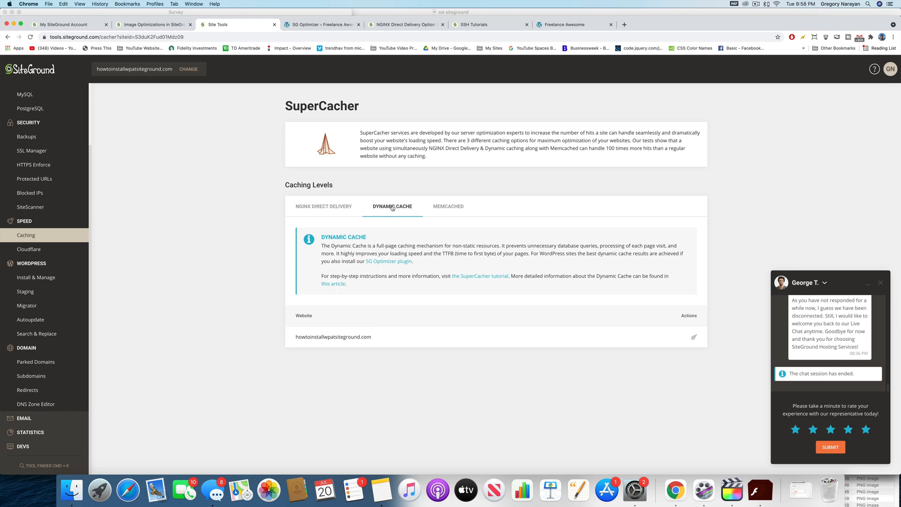
{"action": "mouse_move", "coordinate": [693, 337]}
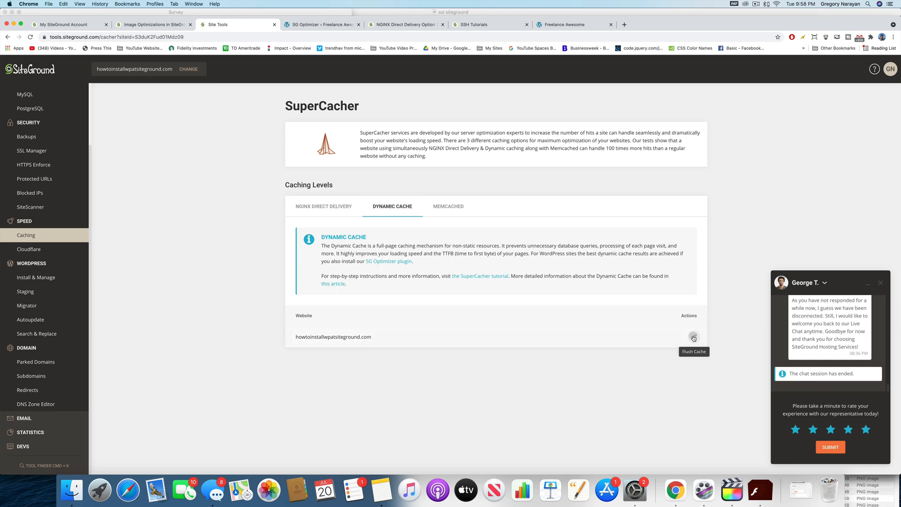
{"action": "left_click", "coordinate": [693, 337]}
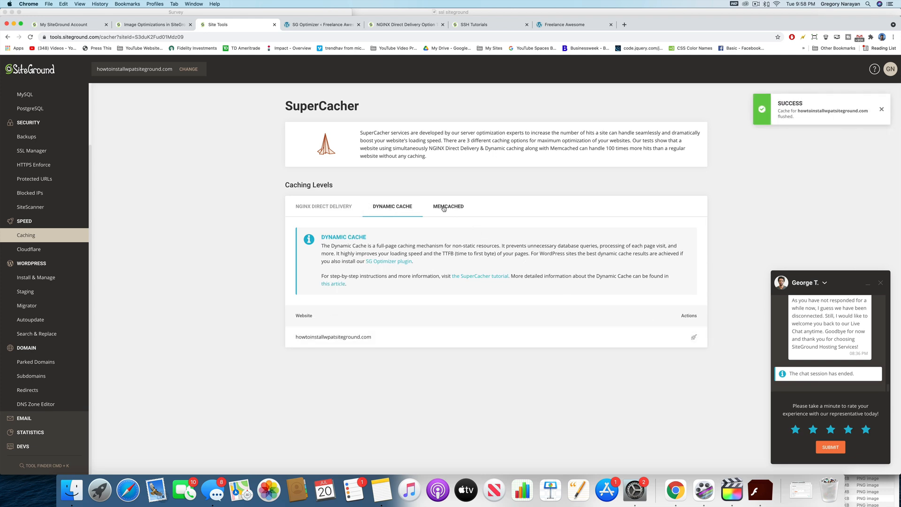
{"action": "left_click", "coordinate": [448, 206]}
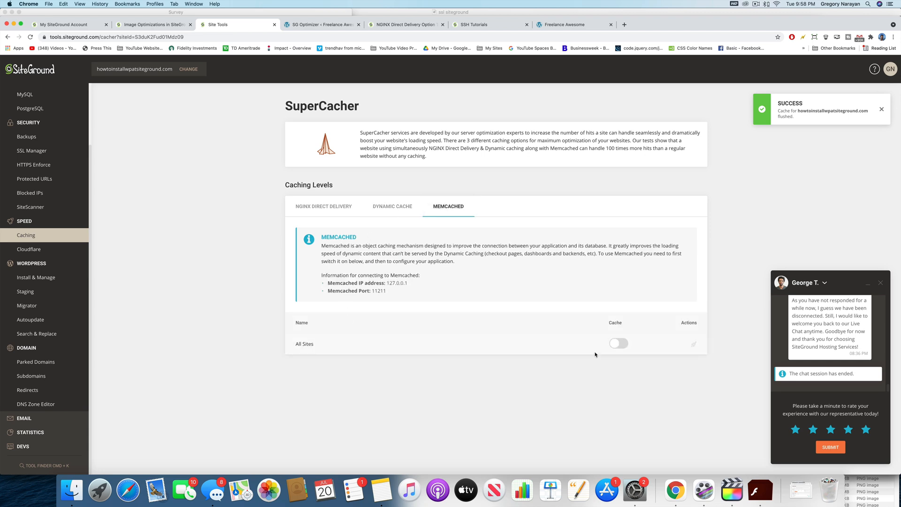
{"action": "mouse_move", "coordinate": [605, 349]}
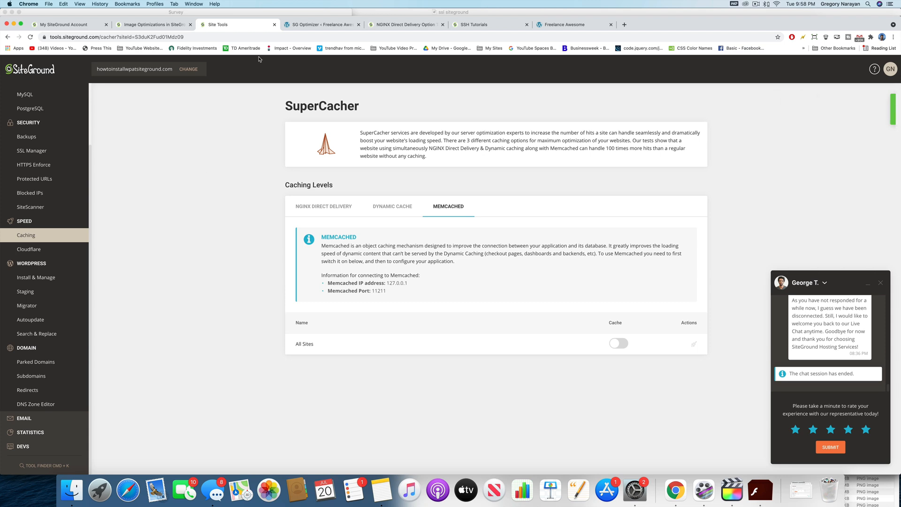
- Reload SG Optimizer's SuperCacher settings and purge the whole site's dynamic cache
{"action": "left_click", "coordinate": [322, 24]}
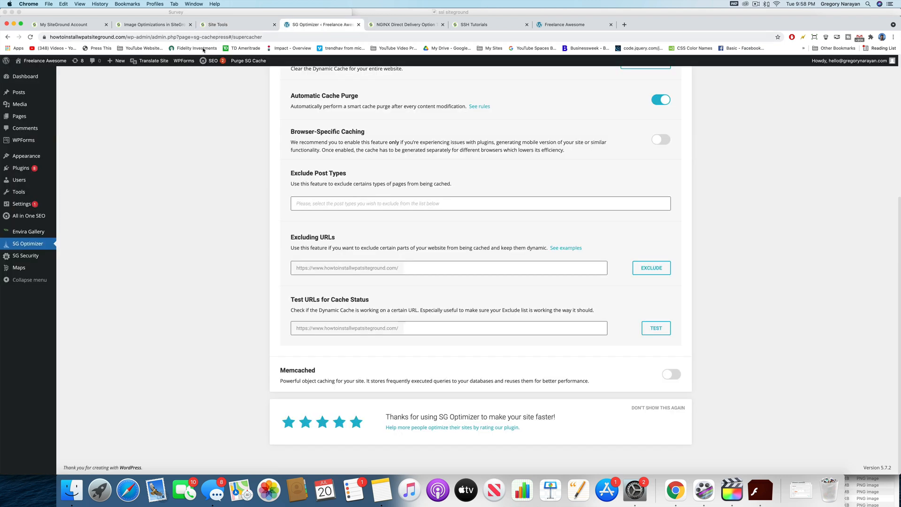
{"action": "mouse_move", "coordinate": [27, 244]}
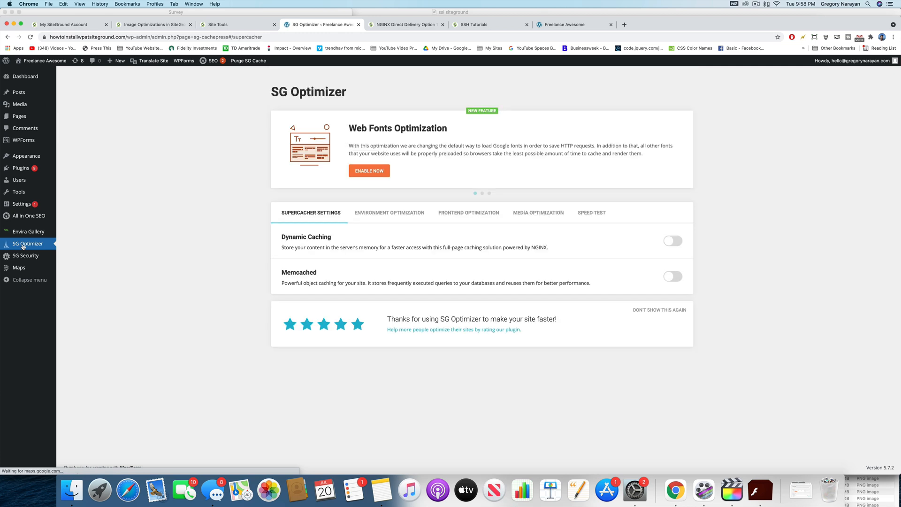
{"action": "left_click", "coordinate": [672, 241]}
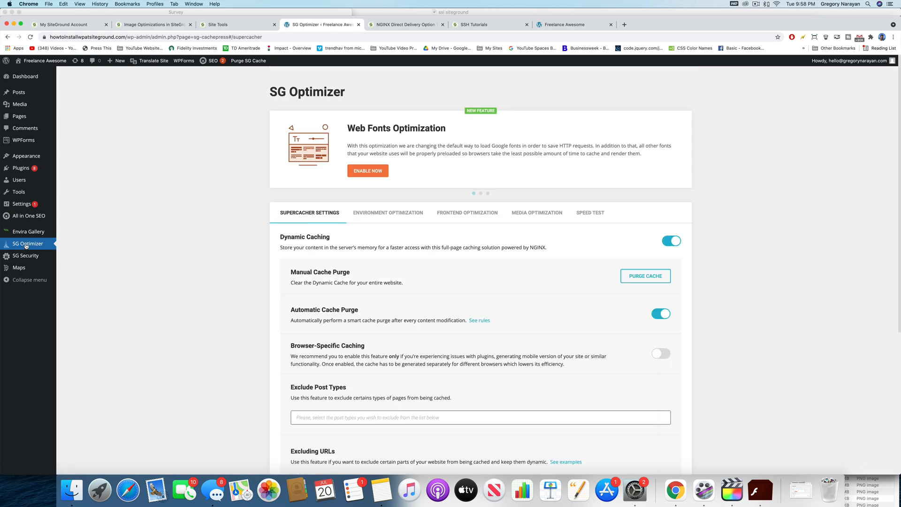
{"action": "mouse_move", "coordinate": [260, 196]}
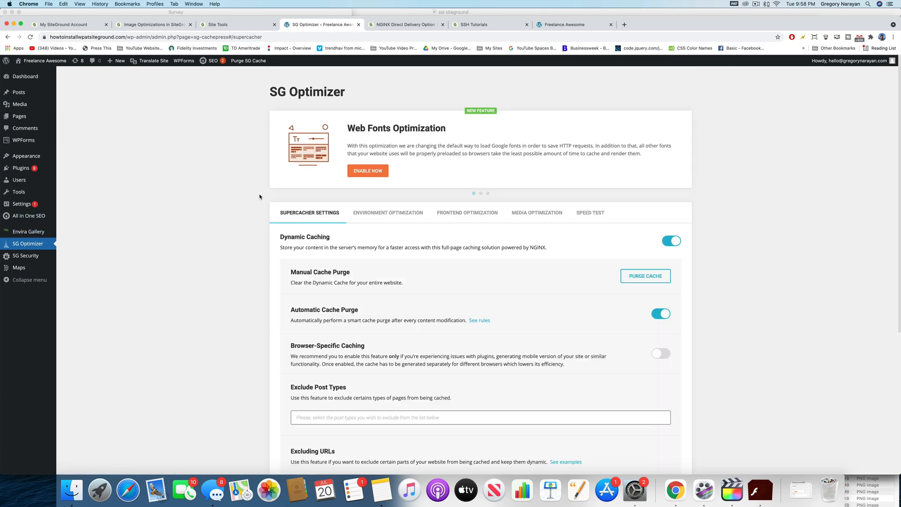
{"action": "mouse_move", "coordinate": [616, 249]}
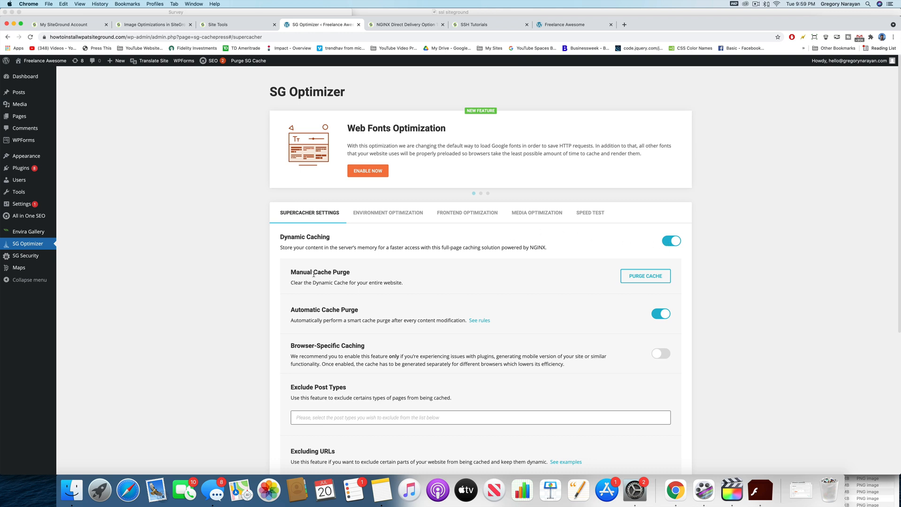
{"action": "mouse_move", "coordinate": [523, 280]}
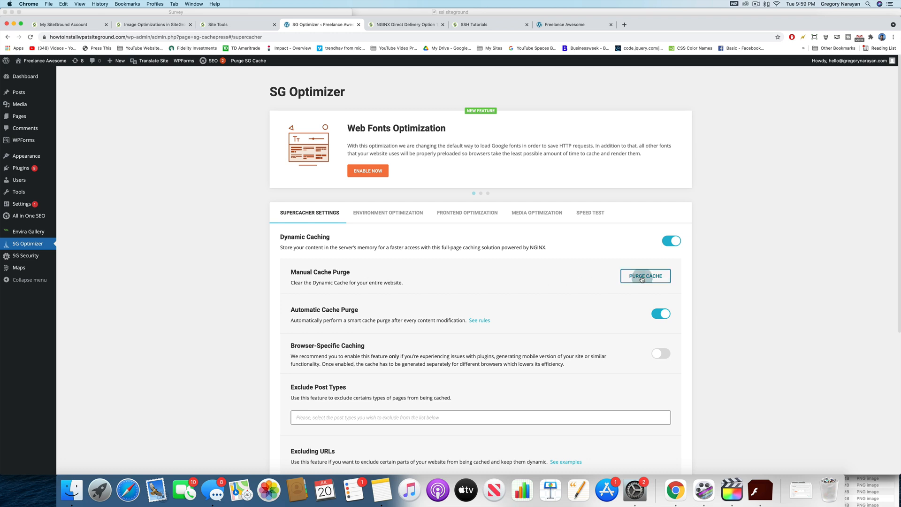
{"action": "left_click", "coordinate": [645, 276]}
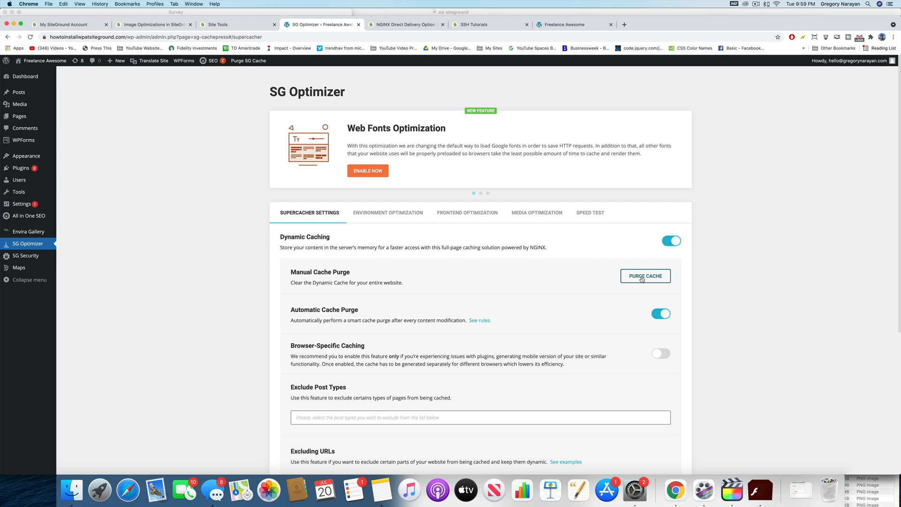
{"action": "mouse_move", "coordinate": [524, 279]}
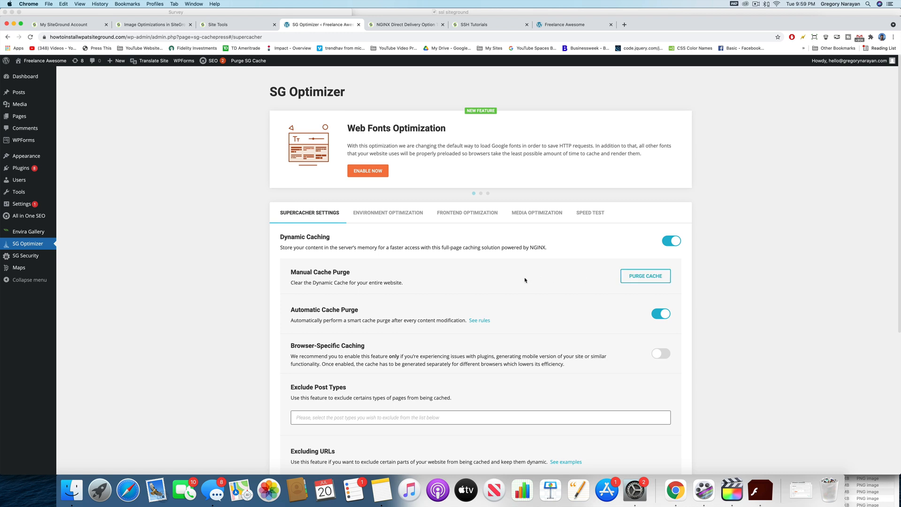
{"action": "mouse_move", "coordinate": [465, 270]}
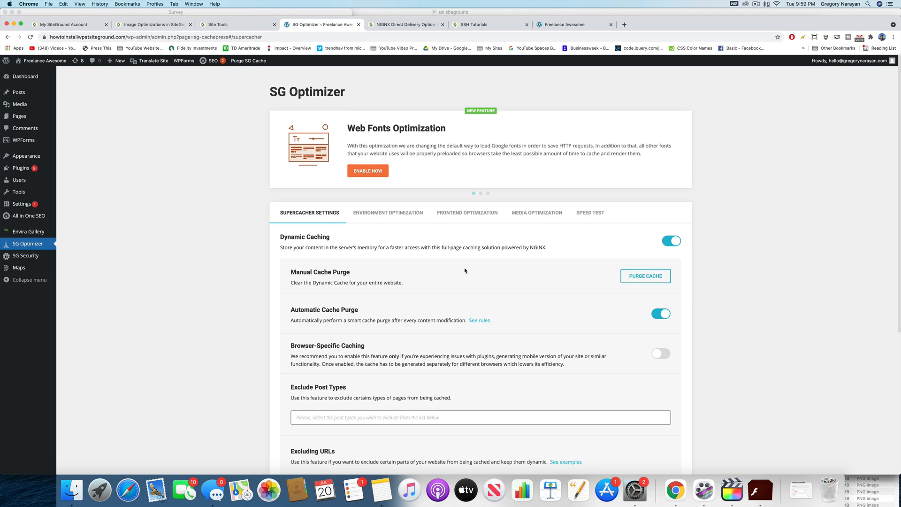
{"action": "mouse_move", "coordinate": [389, 256]}
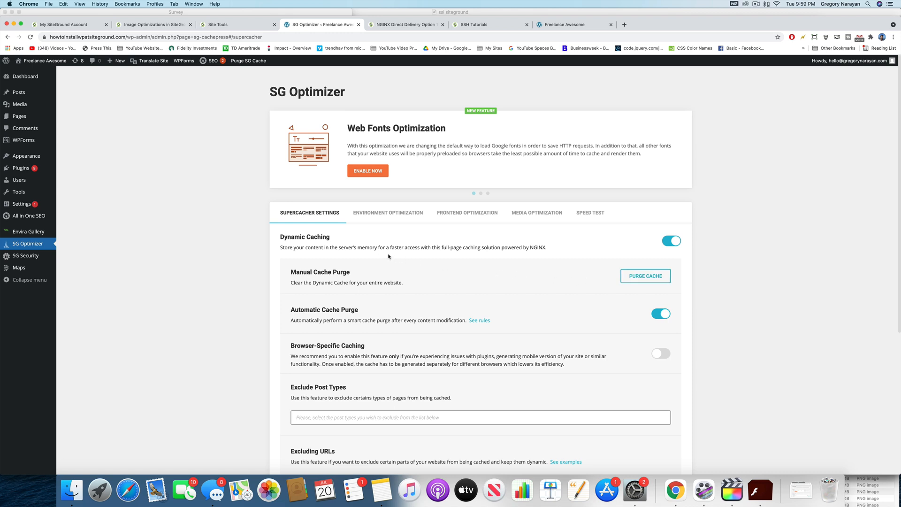
- Try enabling Memcached in SG Optimizer, which fails with an 'unable to connect' error
{"action": "scroll", "scroll_direction": "down", "scroll_amount": 3}
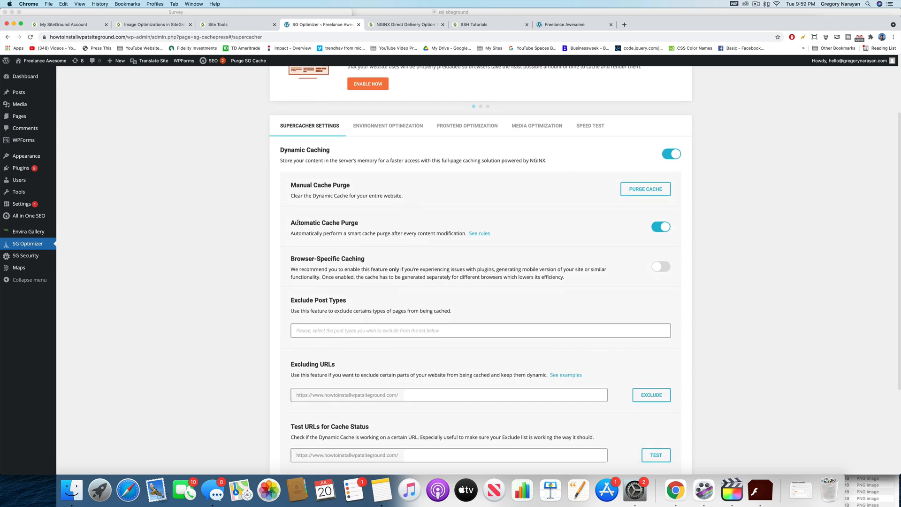
{"action": "scroll", "scroll_direction": "up", "scroll_amount": 3}
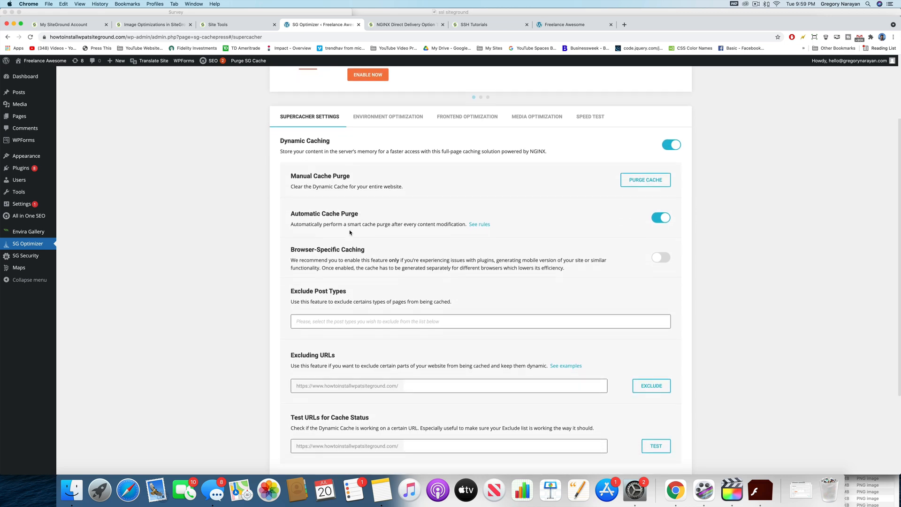
{"action": "scroll", "scroll_direction": "down", "scroll_amount": 3}
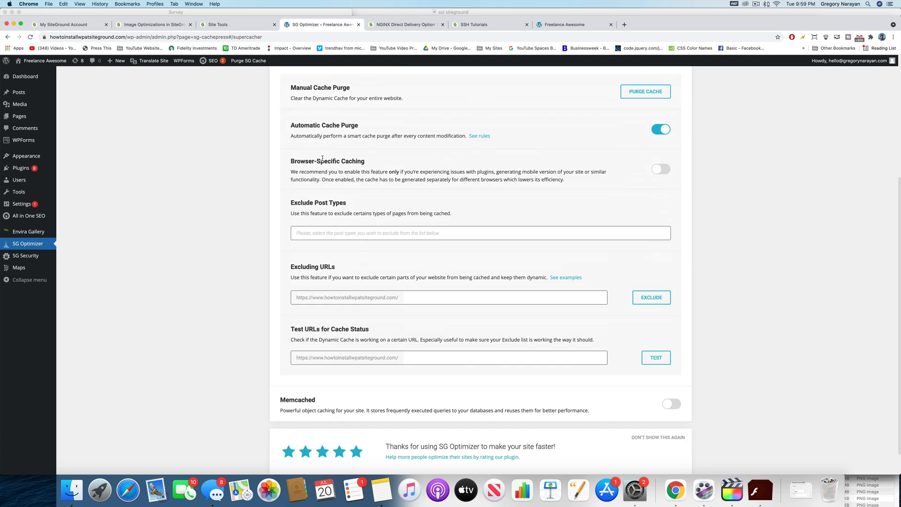
{"action": "mouse_move", "coordinate": [453, 183]}
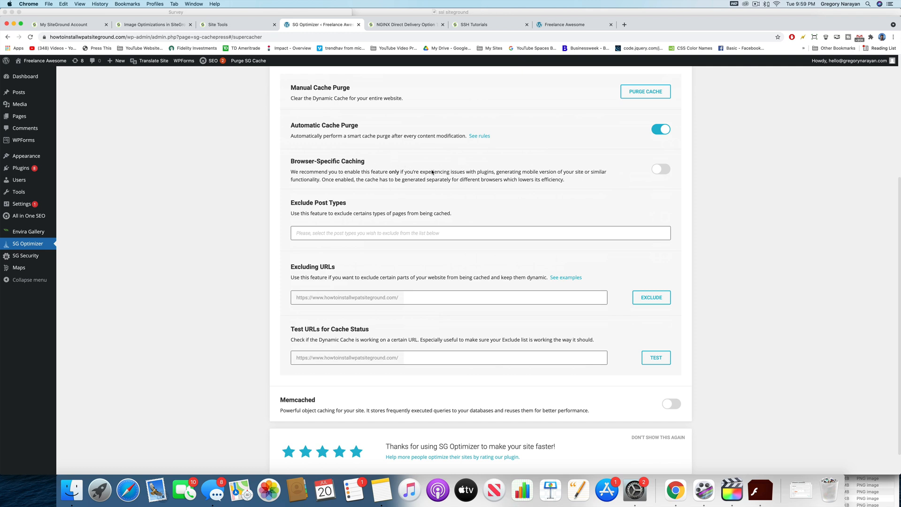
{"action": "scroll", "scroll_direction": "down", "scroll_amount": 3}
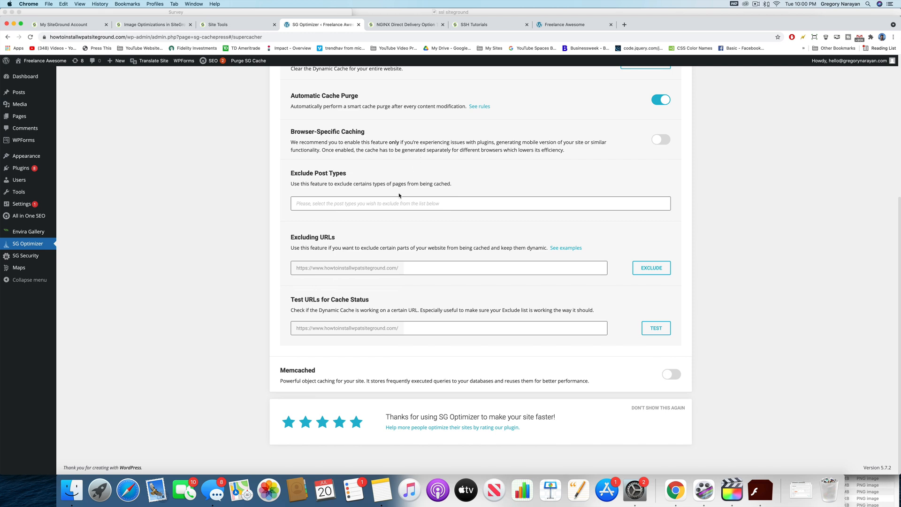
{"action": "mouse_move", "coordinate": [300, 367]}
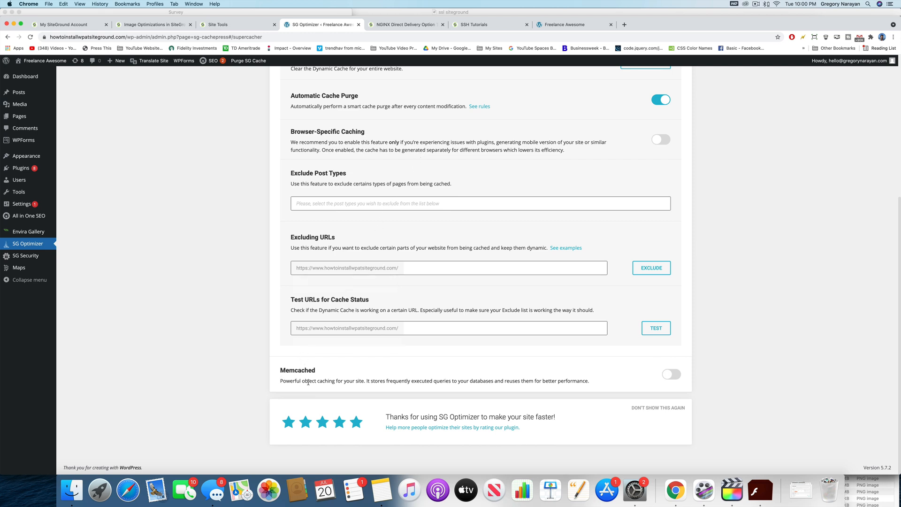
{"action": "mouse_move", "coordinate": [520, 389]}
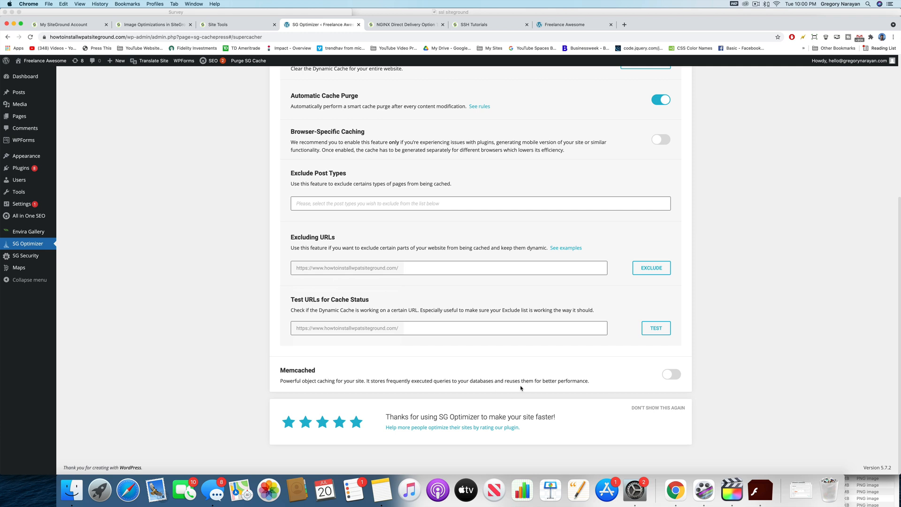
{"action": "mouse_move", "coordinate": [668, 375]}
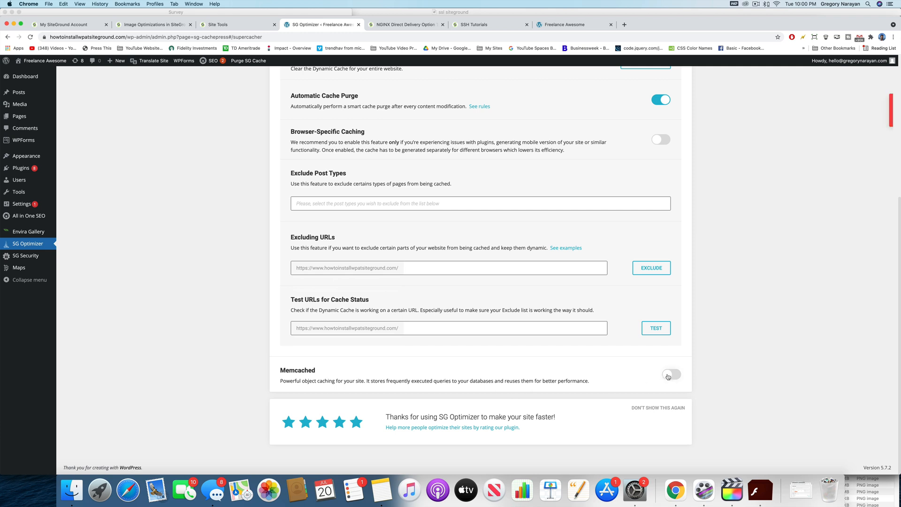
{"action": "left_click", "coordinate": [670, 375]}
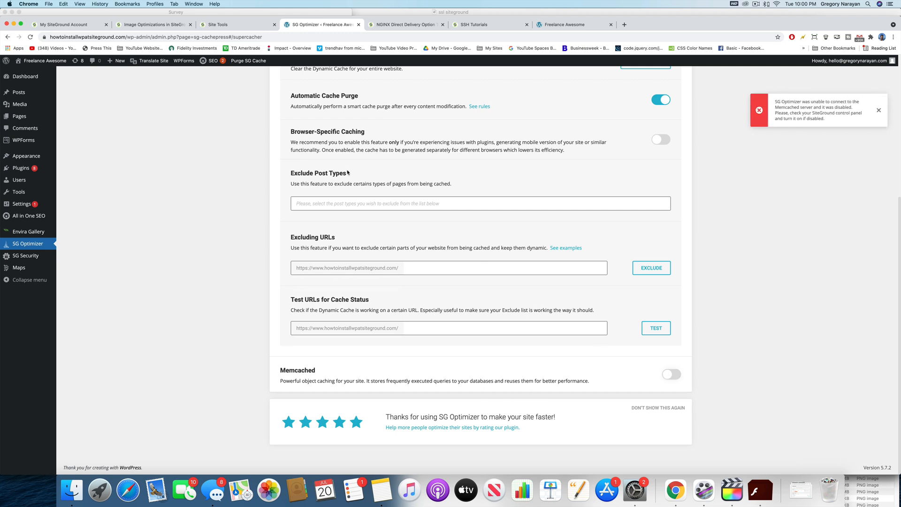
- Return to Site Tools' SuperCacher Memcached section, where caching is off for All Sites
{"action": "left_click", "coordinate": [235, 23]}
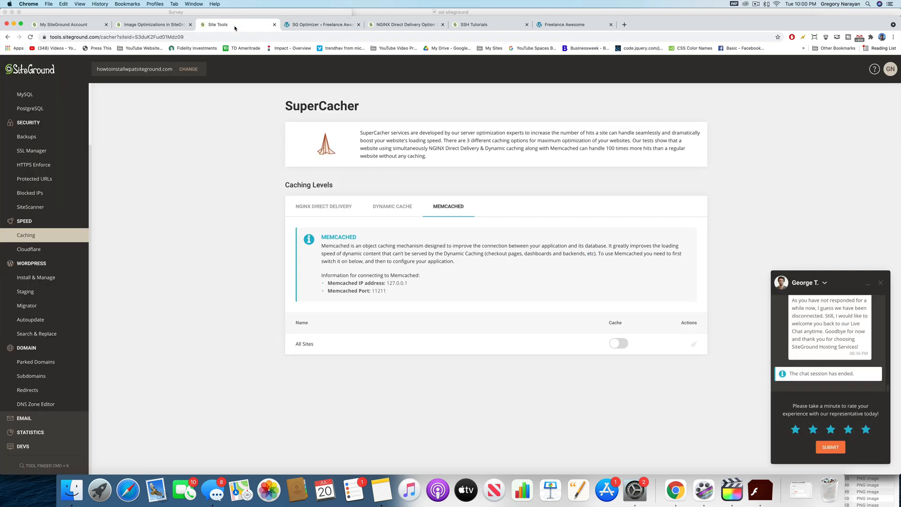
{"action": "mouse_move", "coordinate": [257, 184]}
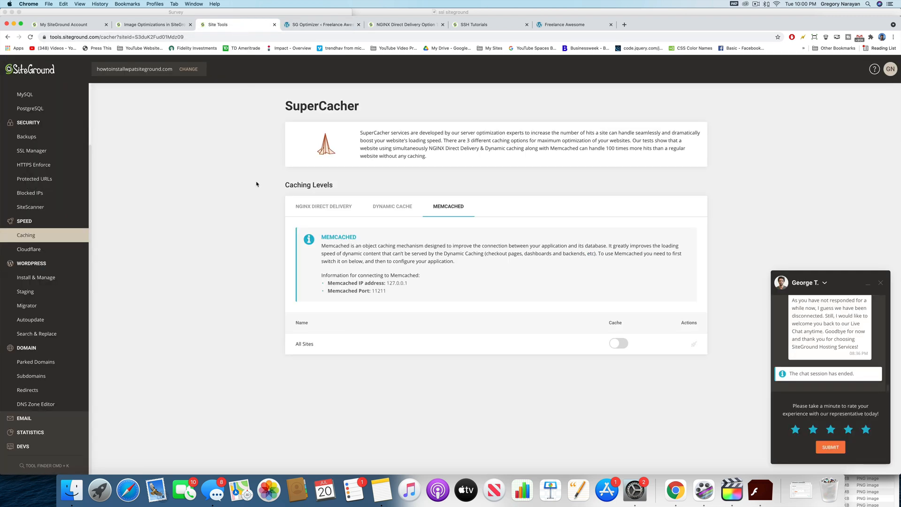
{"action": "mouse_move", "coordinate": [437, 162]}
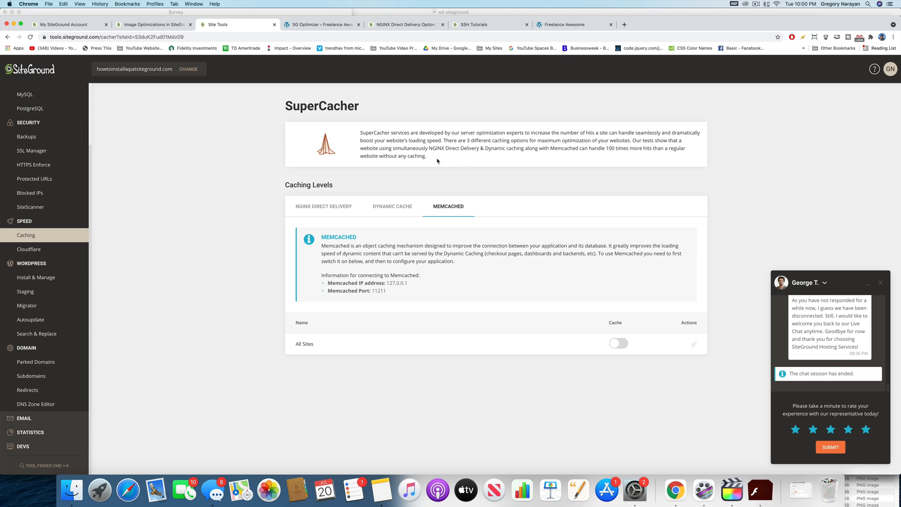
{"action": "mouse_move", "coordinate": [392, 205]}
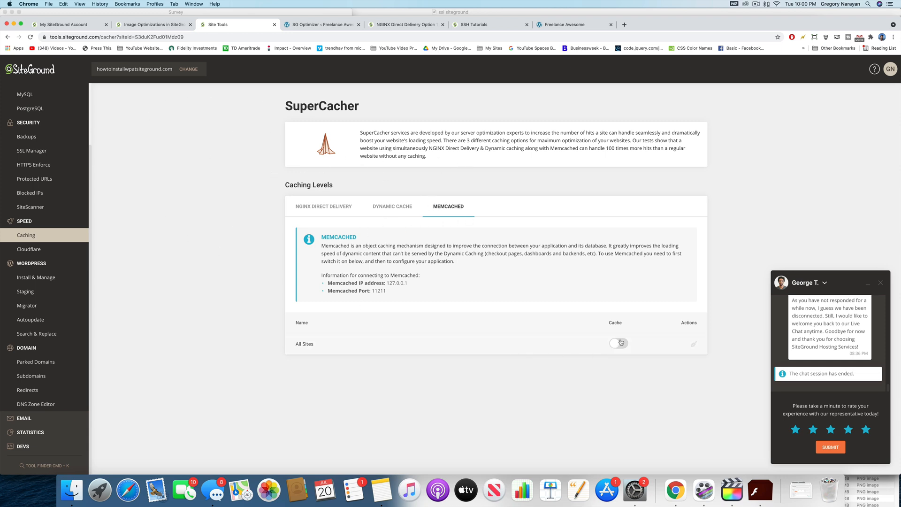
- Turn on Memcached for All Sites in Site Tools and in SG Optimizer
{"action": "left_click", "coordinate": [618, 343]}
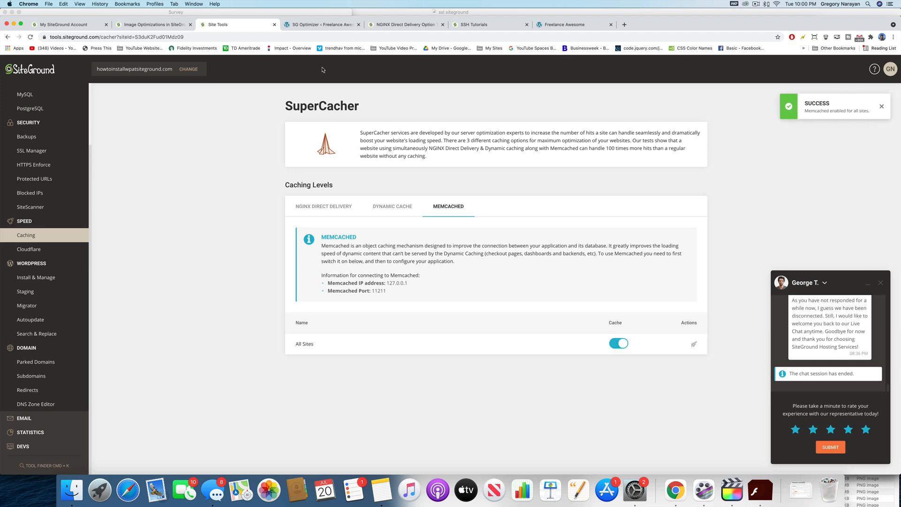
{"action": "left_click", "coordinate": [321, 24]}
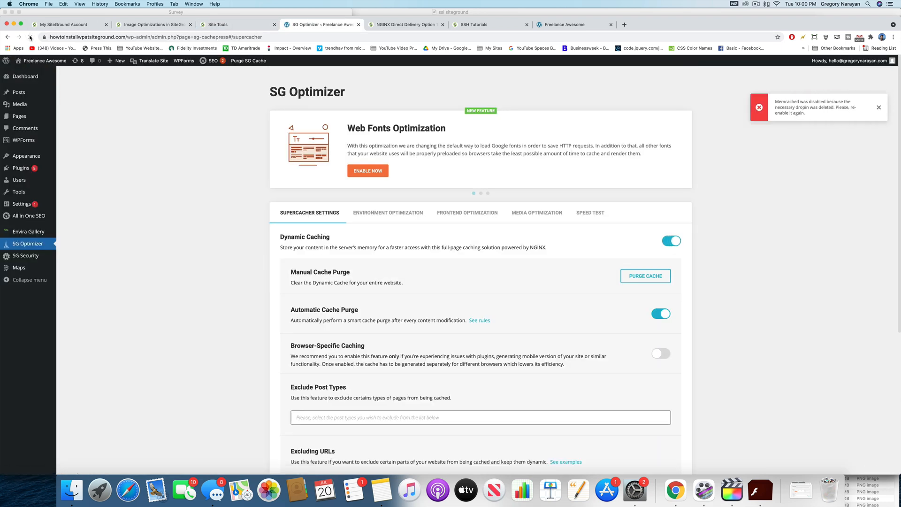
{"action": "scroll", "scroll_direction": "down", "scroll_amount": 3}
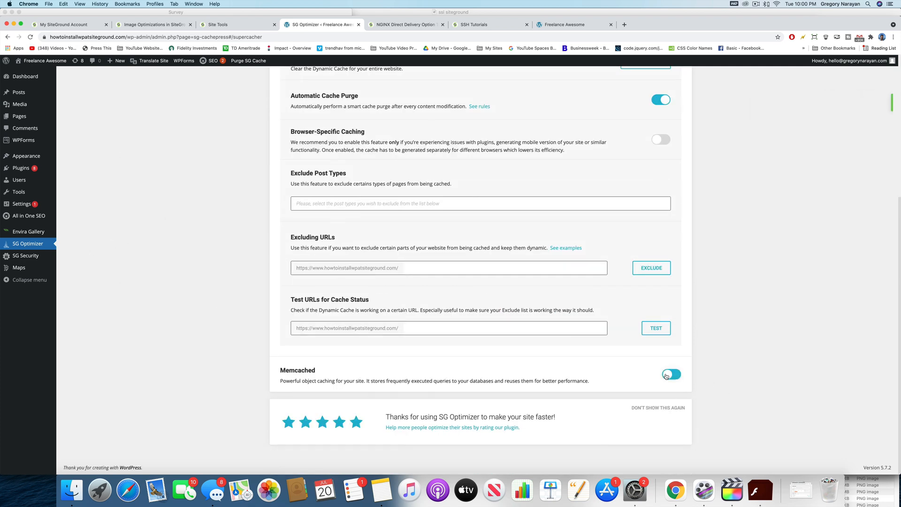
{"action": "left_click", "coordinate": [670, 374]}
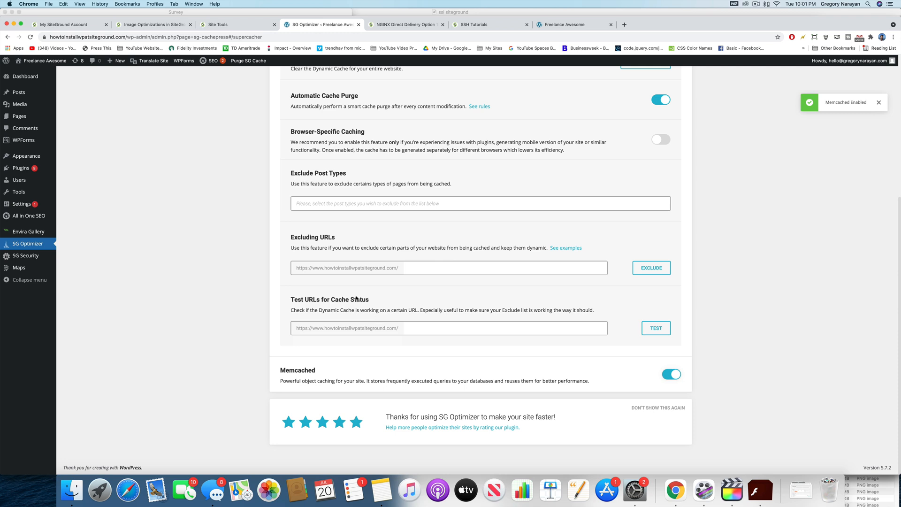
{"action": "left_click", "coordinate": [63, 24]}
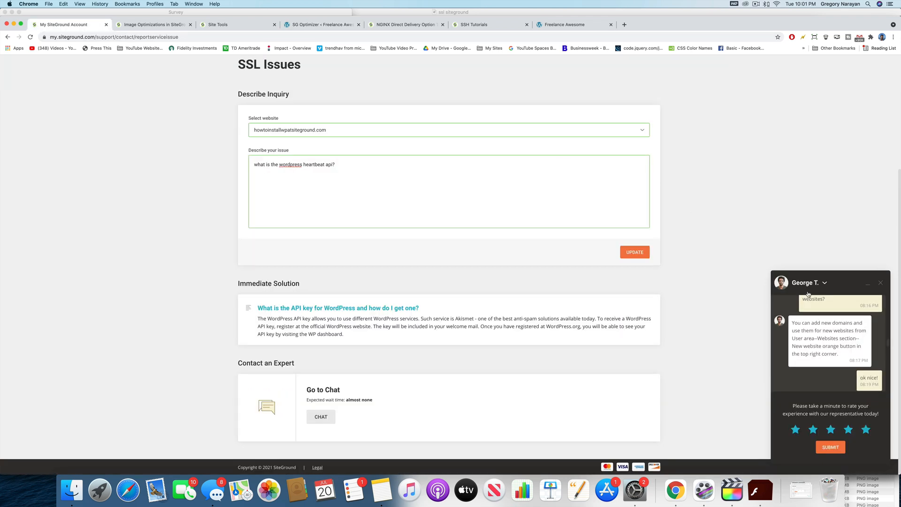
{"action": "scroll", "scroll_direction": "down", "scroll_amount": 3}
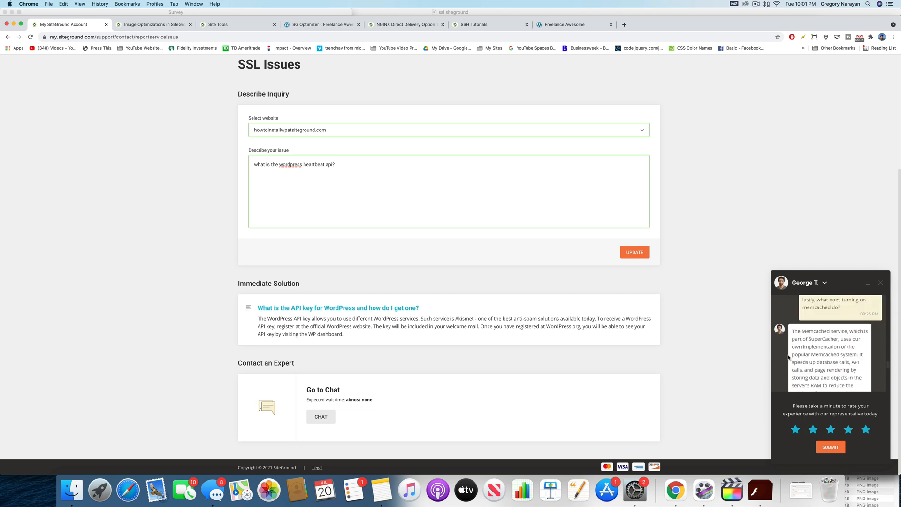
{"action": "scroll", "scroll_direction": "down", "scroll_amount": 3}
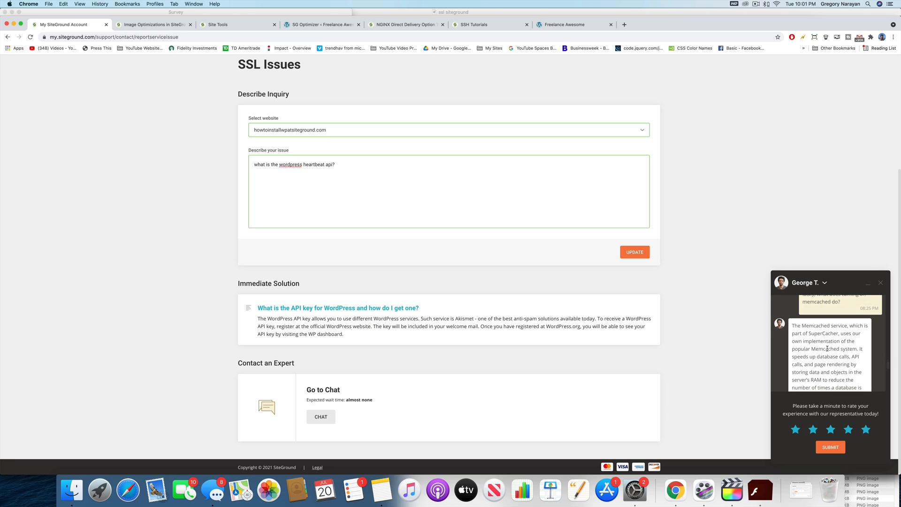
{"action": "scroll", "scroll_direction": "down", "scroll_amount": 3}
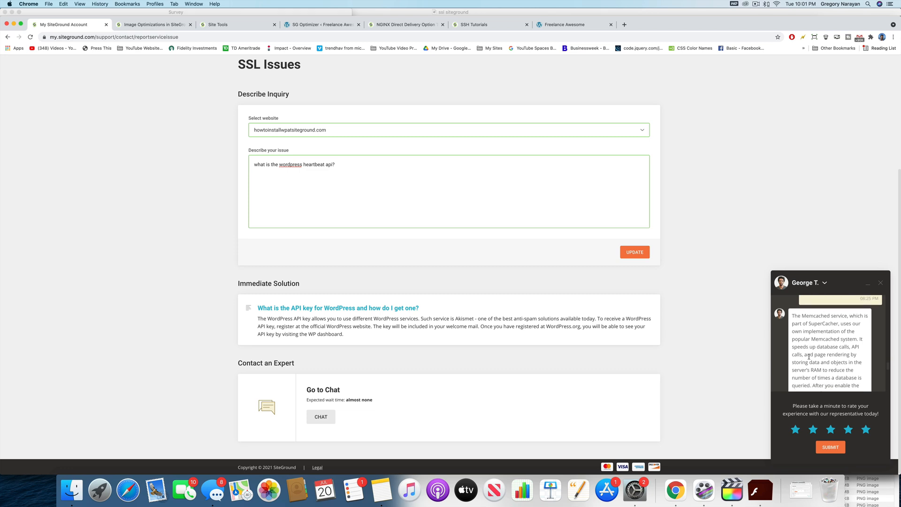
{"action": "scroll", "scroll_direction": "down", "scroll_amount": 3}
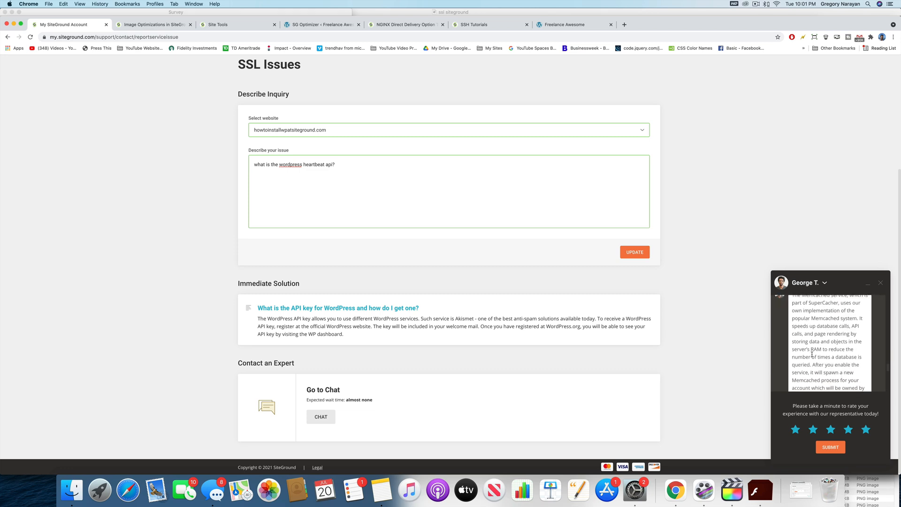
{"action": "scroll", "scroll_direction": "down", "scroll_amount": 3}
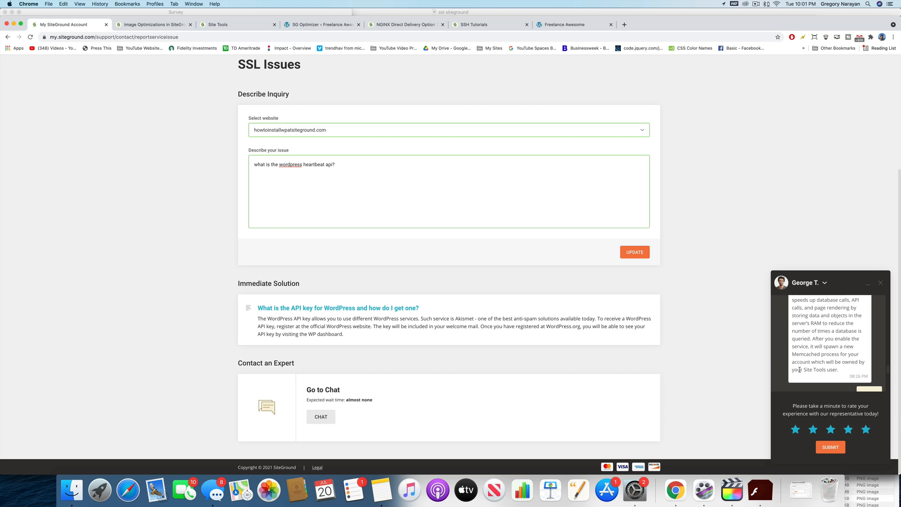
{"action": "mouse_move", "coordinate": [844, 371]}
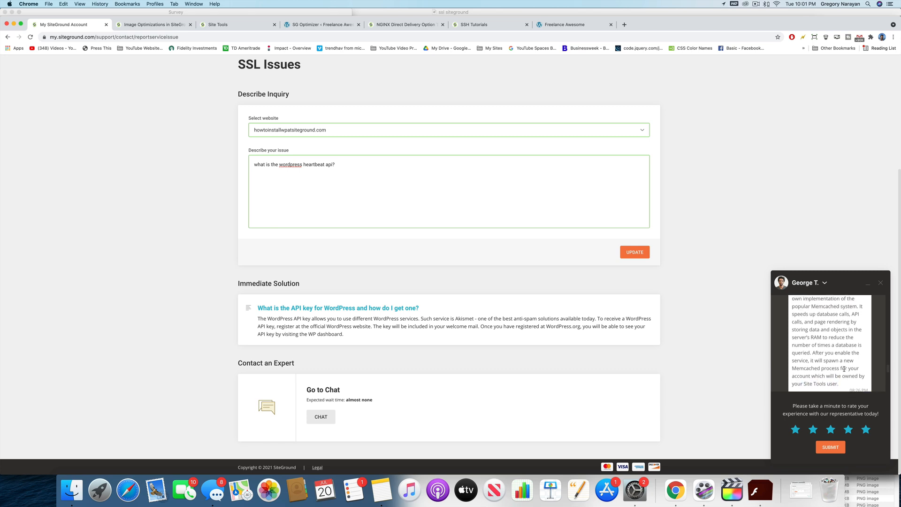
{"action": "scroll", "scroll_direction": "up", "scroll_amount": 3}
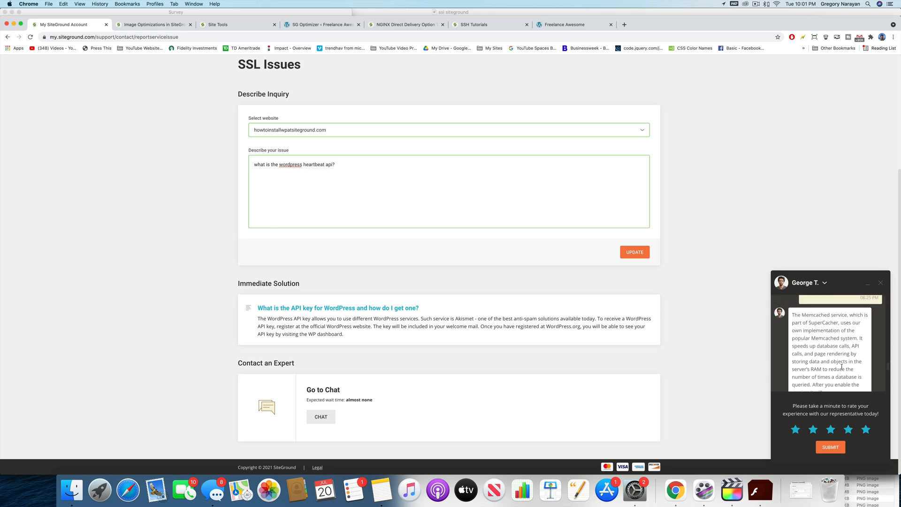
{"action": "scroll", "scroll_direction": "down", "scroll_amount": 3}
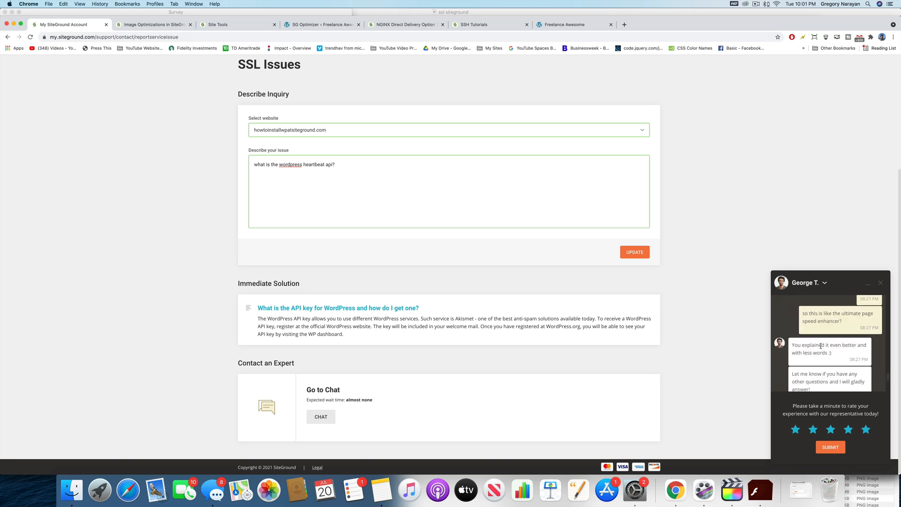
{"action": "mouse_move", "coordinate": [632, 279]}
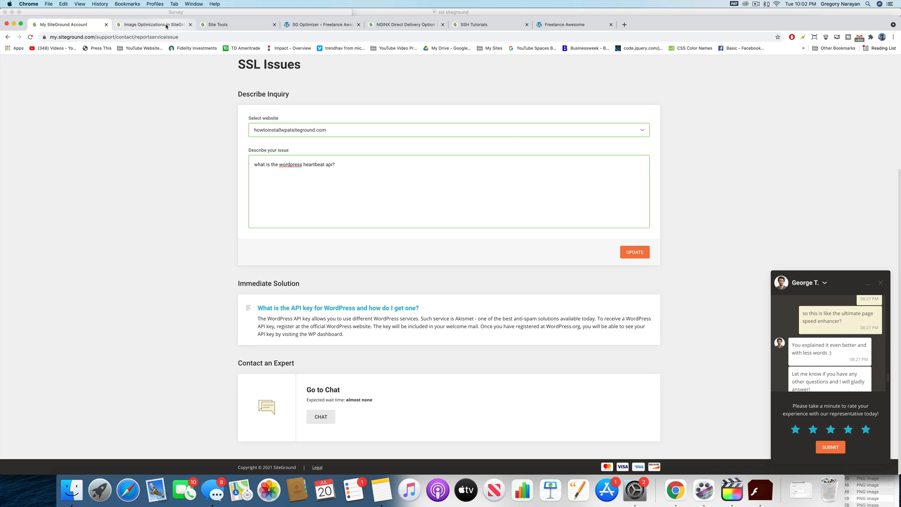
- View Site Tools' Memcached section, now switched on for All Sites
{"action": "left_click", "coordinate": [217, 24]}
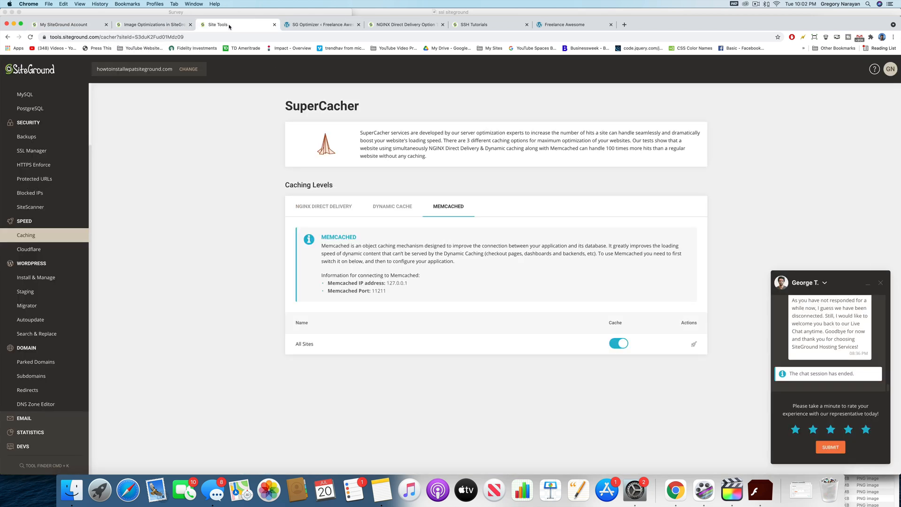
{"action": "mouse_move", "coordinate": [207, 210]}
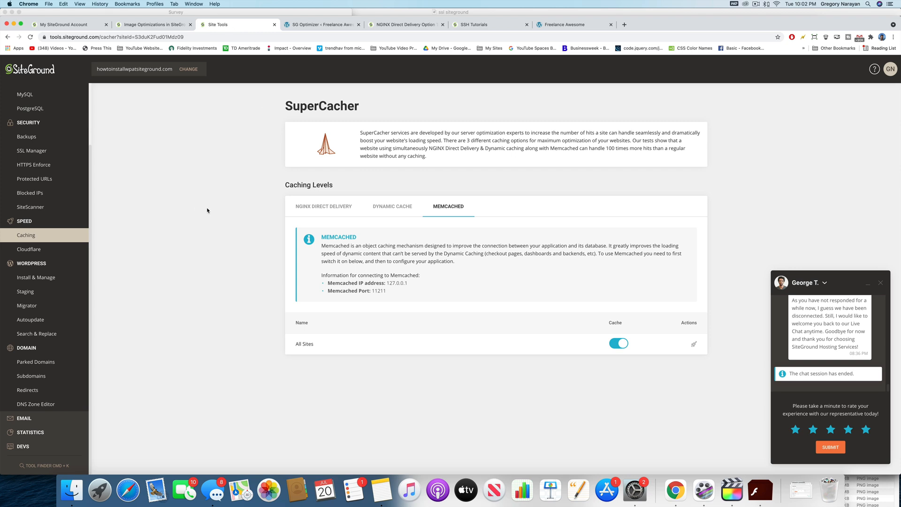
{"action": "mouse_move", "coordinate": [174, 234]}
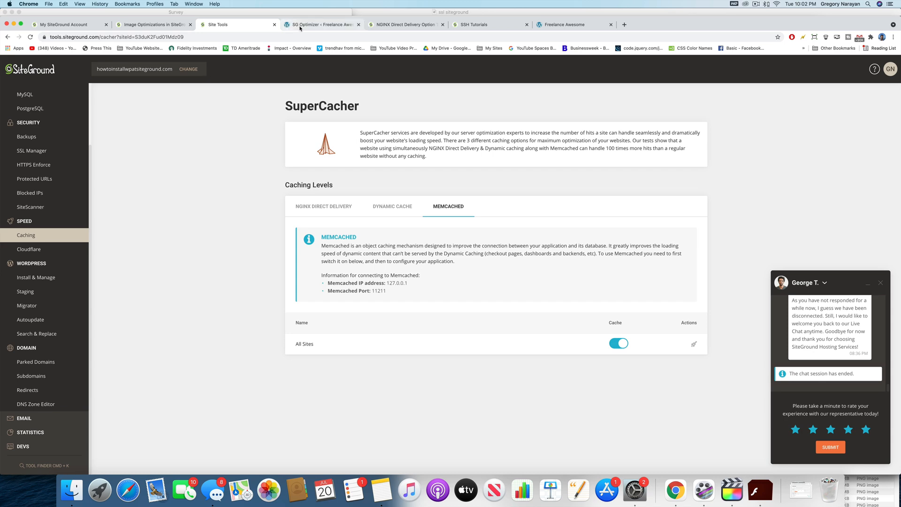
- Open SG Optimizer's Frontend Optimization settings showing minification, JS deferral and CSS combining
{"action": "left_click", "coordinate": [321, 24]}
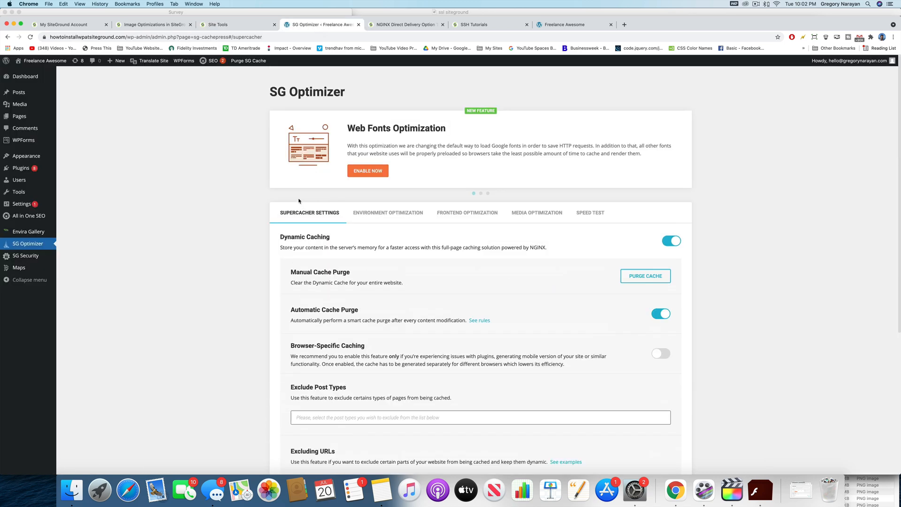
{"action": "left_click", "coordinate": [467, 212]}
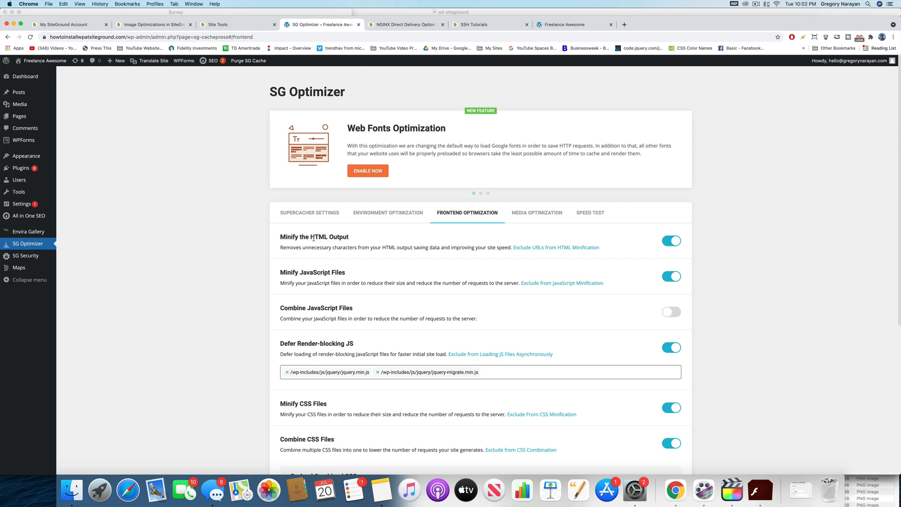
{"action": "double_click", "coordinate": [314, 236]}
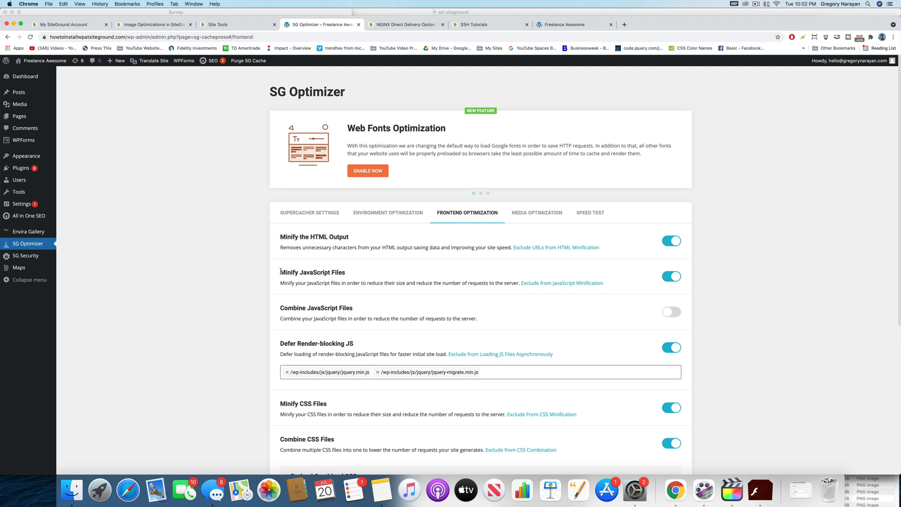
{"action": "mouse_move", "coordinate": [394, 294]}
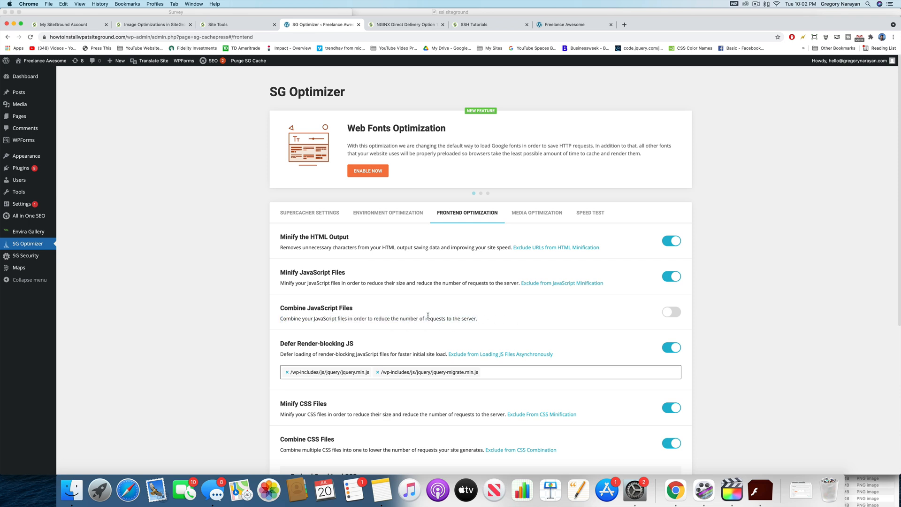
{"action": "mouse_move", "coordinate": [280, 271]}
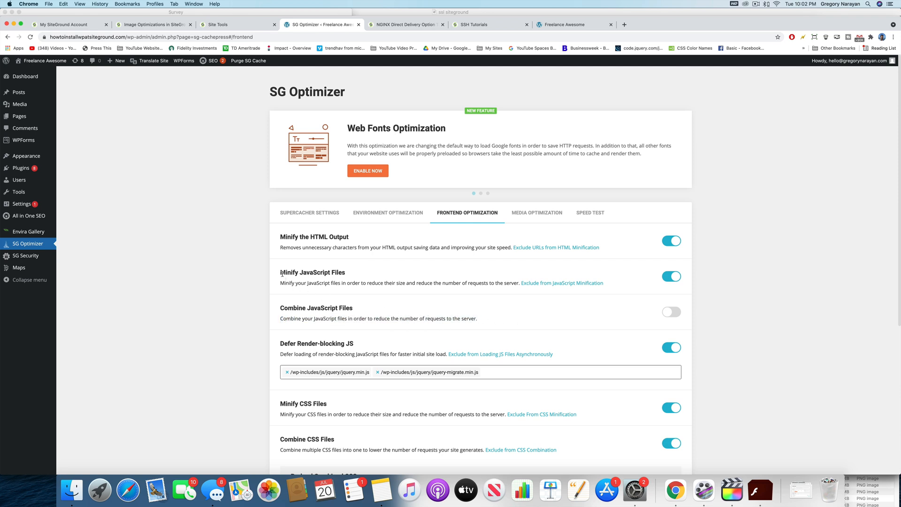
{"action": "mouse_move", "coordinate": [372, 327]}
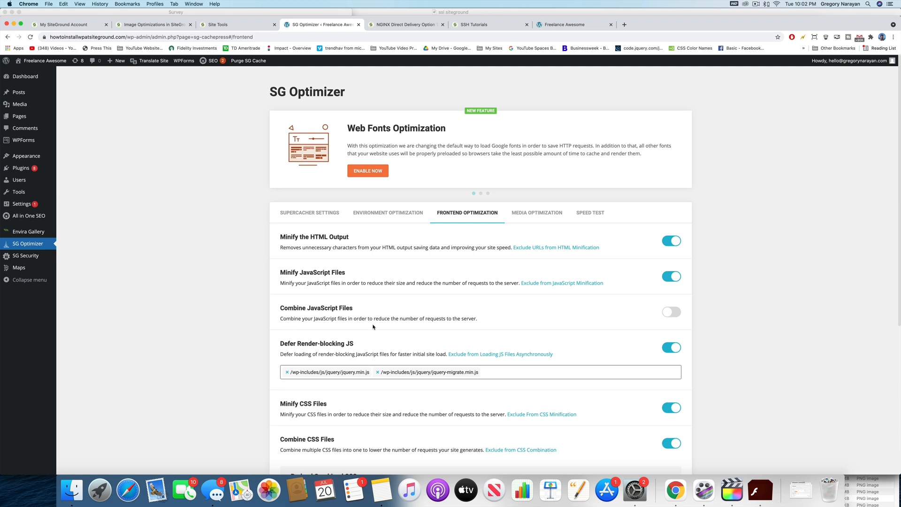
{"action": "mouse_move", "coordinate": [396, 317]}
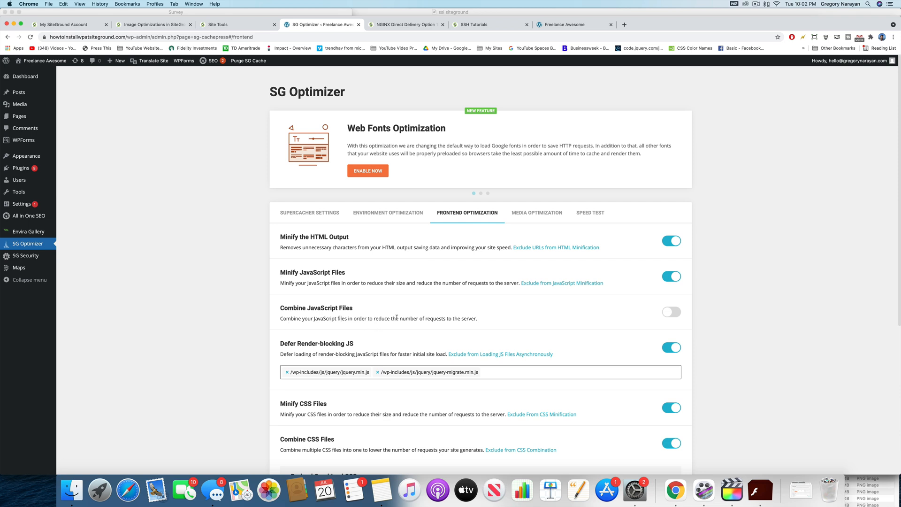
- Enable Combine JavaScript Files, confirm the warning, and check the live homepage still displays
{"action": "left_click", "coordinate": [670, 313]}
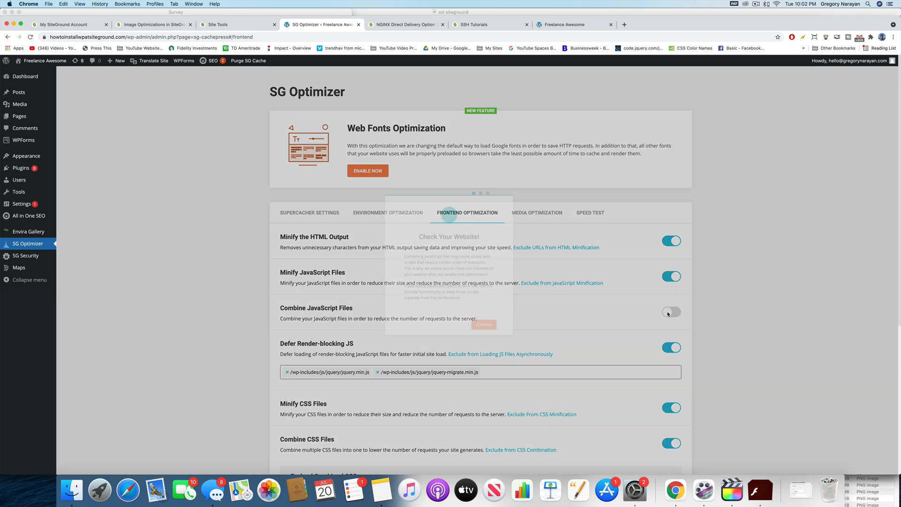
{"action": "left_click", "coordinate": [671, 312]}
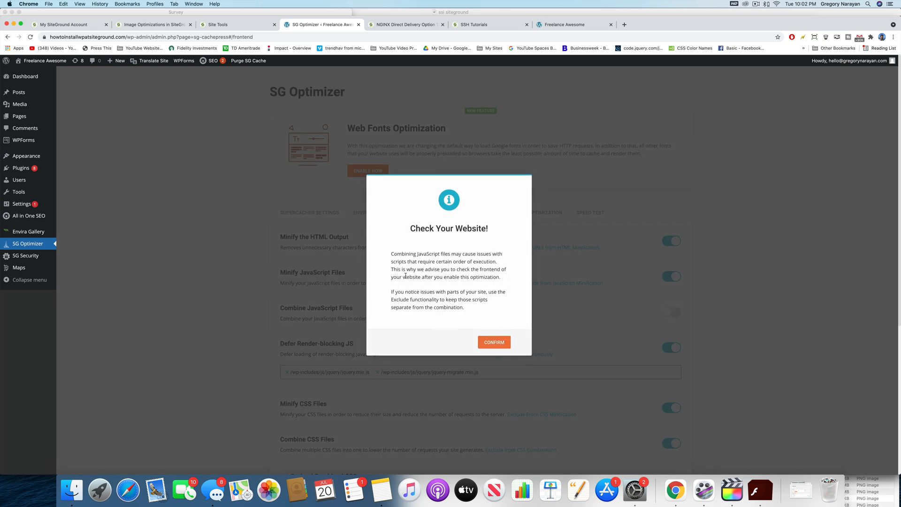
{"action": "mouse_move", "coordinate": [426, 316]}
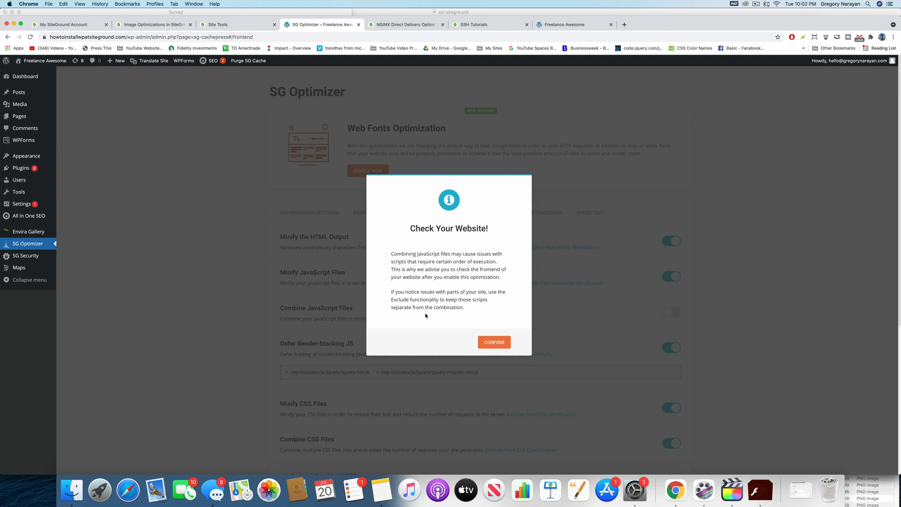
{"action": "mouse_move", "coordinate": [489, 332]}
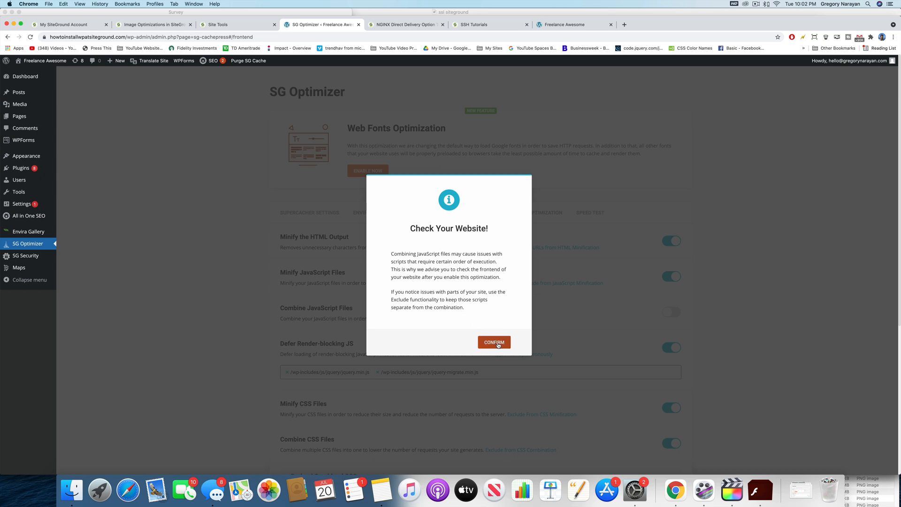
{"action": "left_click", "coordinate": [494, 342]}
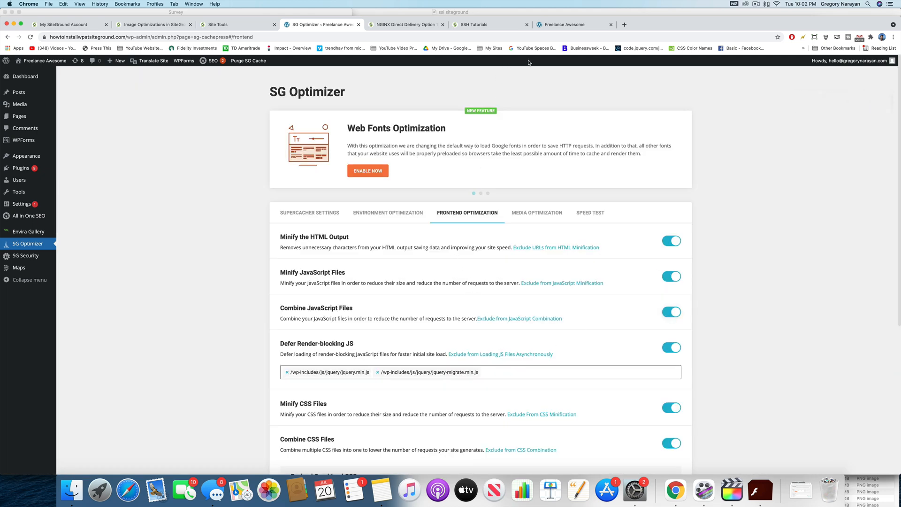
{"action": "left_click", "coordinate": [563, 24]}
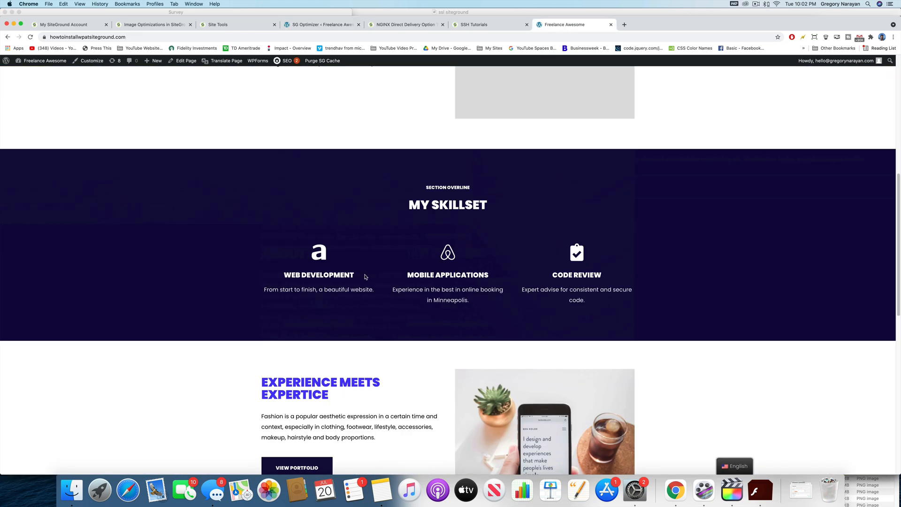
{"action": "scroll", "scroll_direction": "up", "scroll_amount": 3}
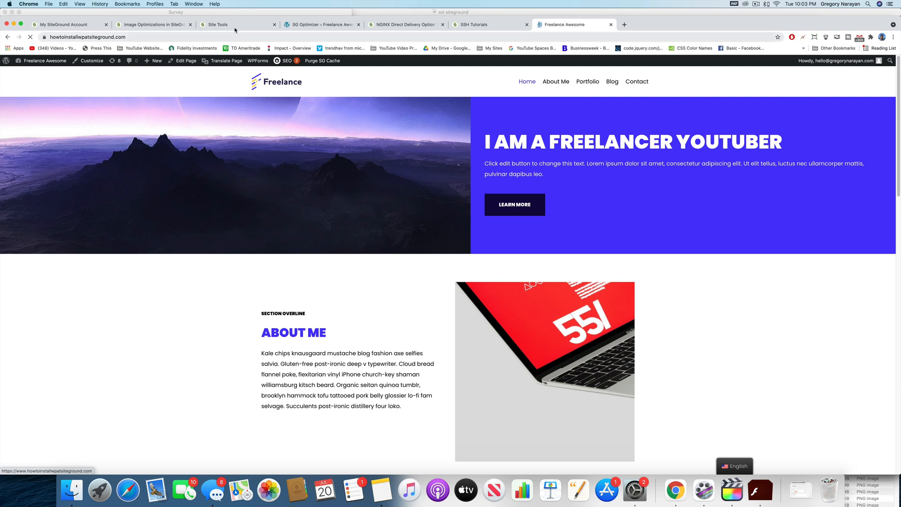
{"action": "left_click", "coordinate": [320, 25]}
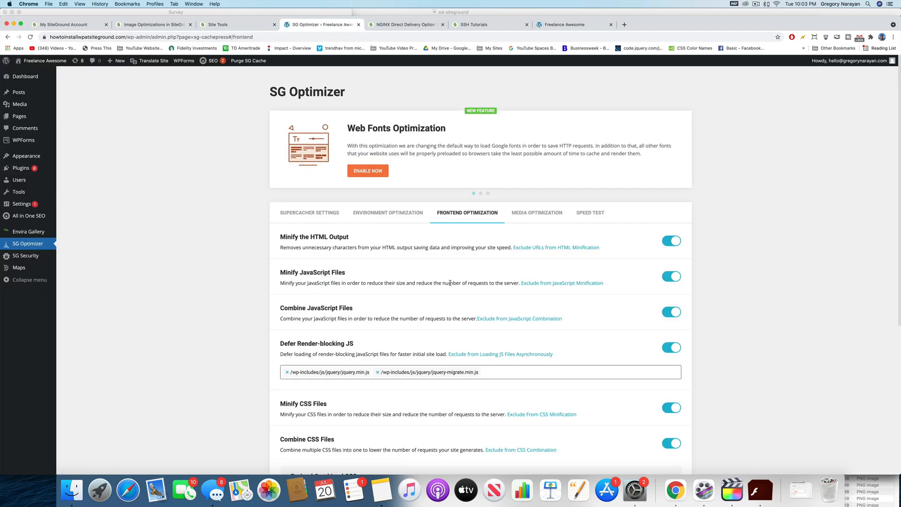
- Review the Media Optimization options, then view the Environment Optimization settings
{"action": "left_click", "coordinate": [535, 212]}
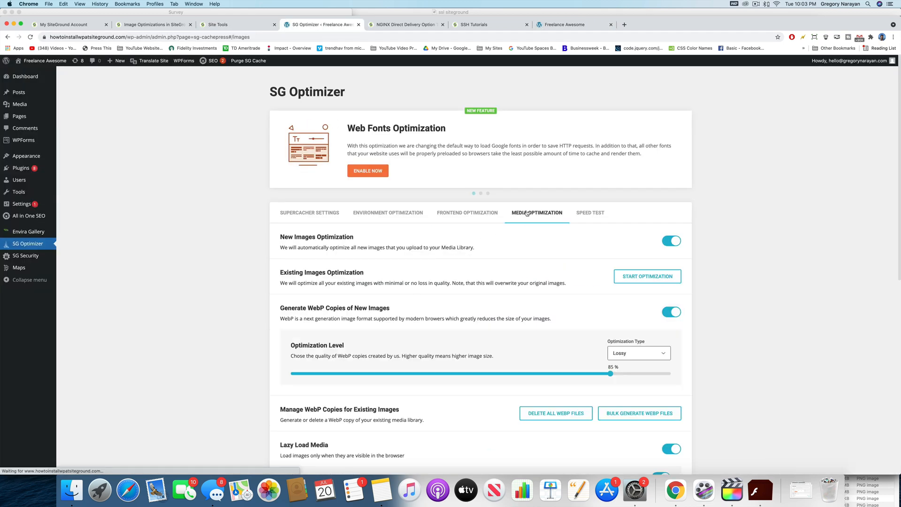
{"action": "scroll", "scroll_direction": "down", "scroll_amount": 3}
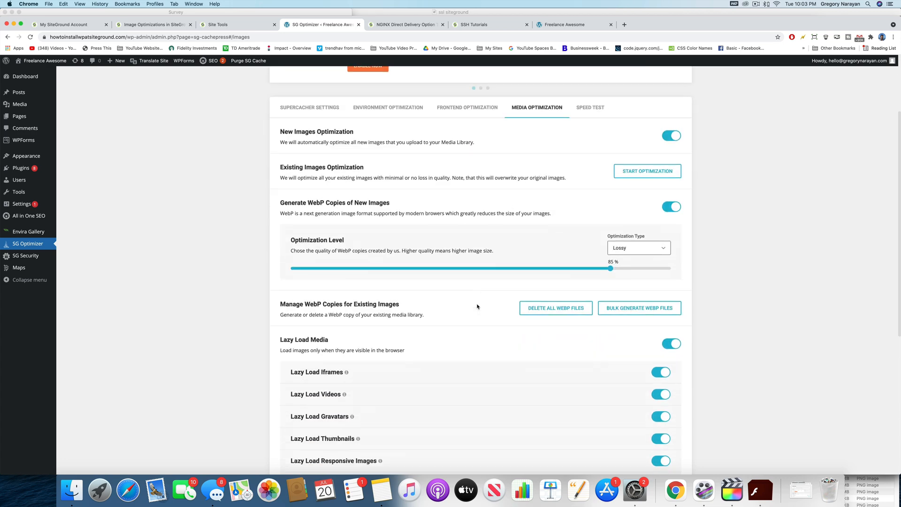
{"action": "scroll", "scroll_direction": "down", "scroll_amount": 3}
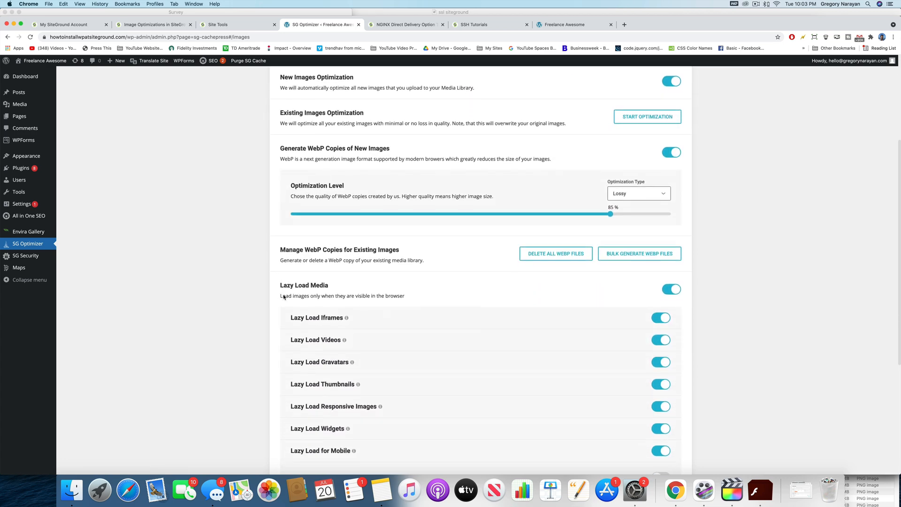
{"action": "scroll", "scroll_direction": "up", "scroll_amount": 3}
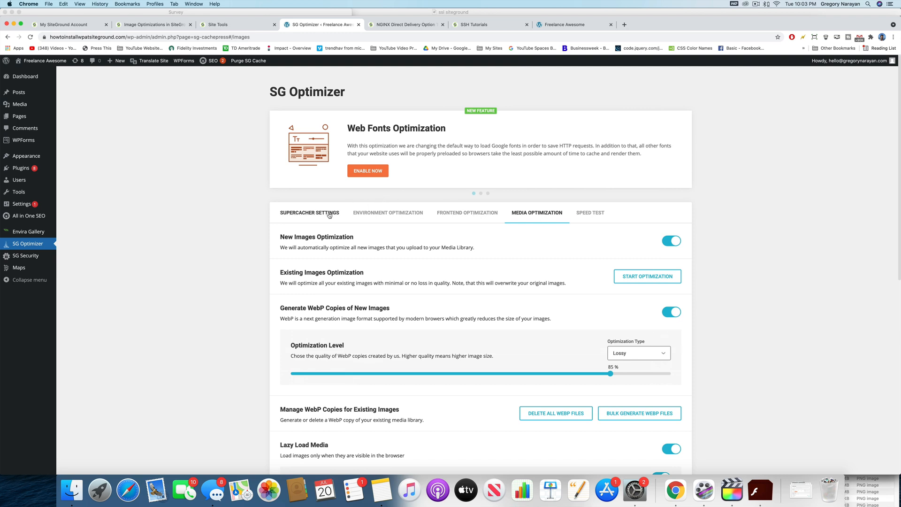
{"action": "left_click", "coordinate": [387, 212]}
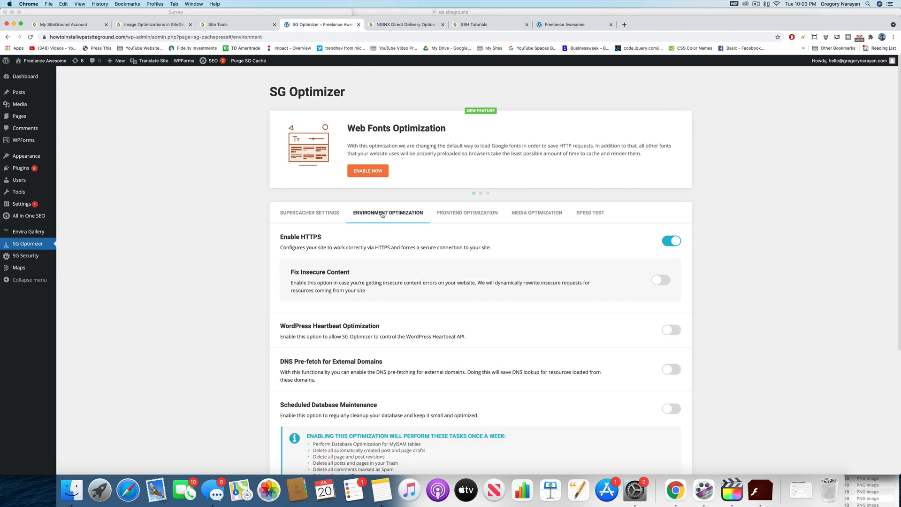
{"action": "scroll", "scroll_direction": "down", "scroll_amount": 3}
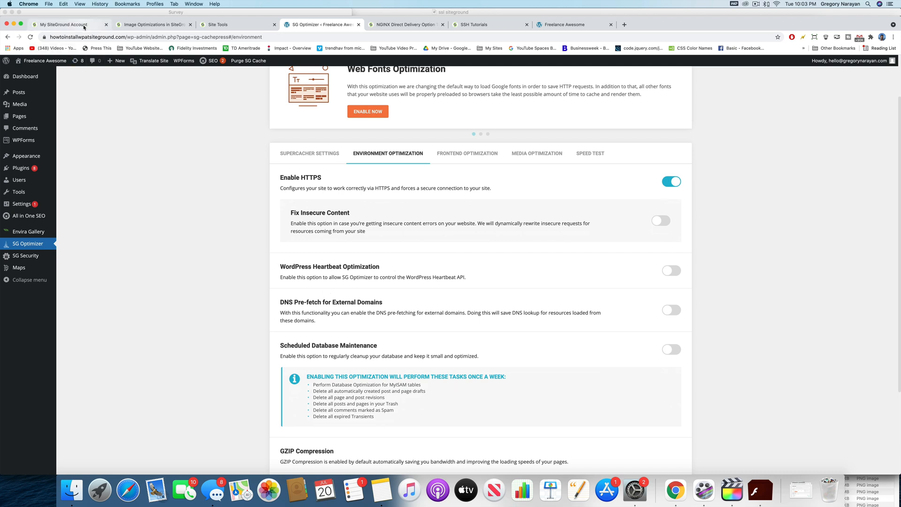
- Read the support chat's reply explaining the WordPress Heartbeat API
{"action": "left_click", "coordinate": [63, 24]}
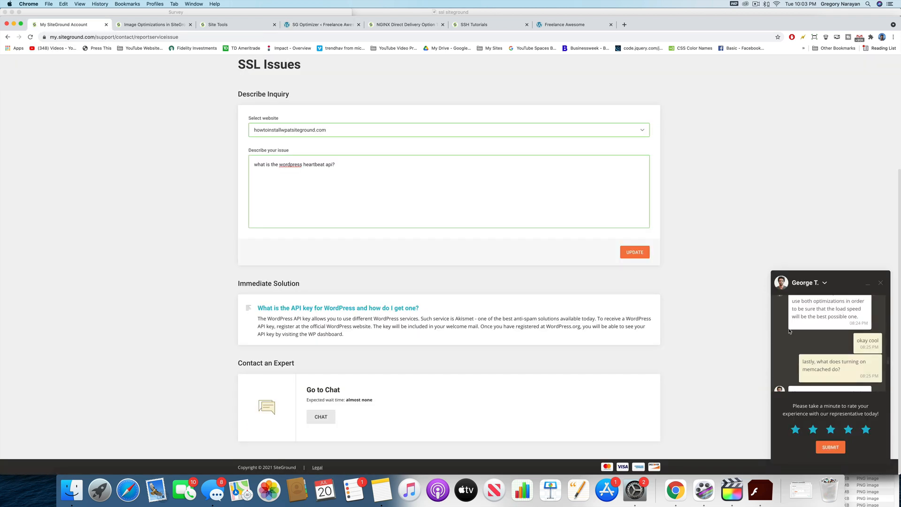
{"action": "scroll", "scroll_direction": "up", "scroll_amount": 3}
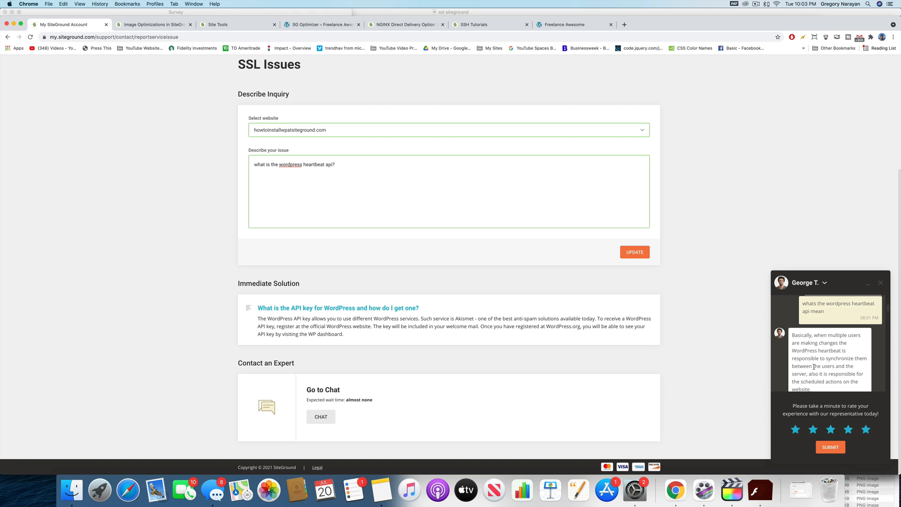
{"action": "scroll", "scroll_direction": "down", "scroll_amount": 3}
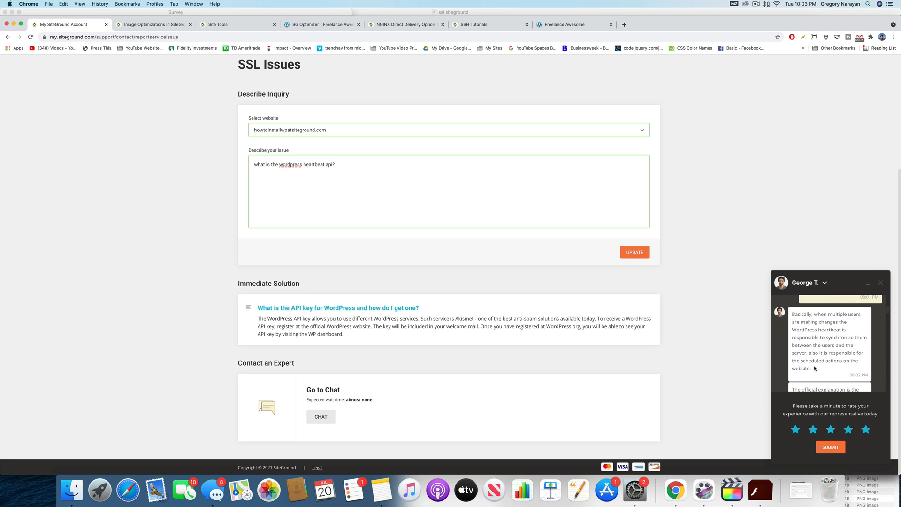
{"action": "mouse_move", "coordinate": [834, 366]}
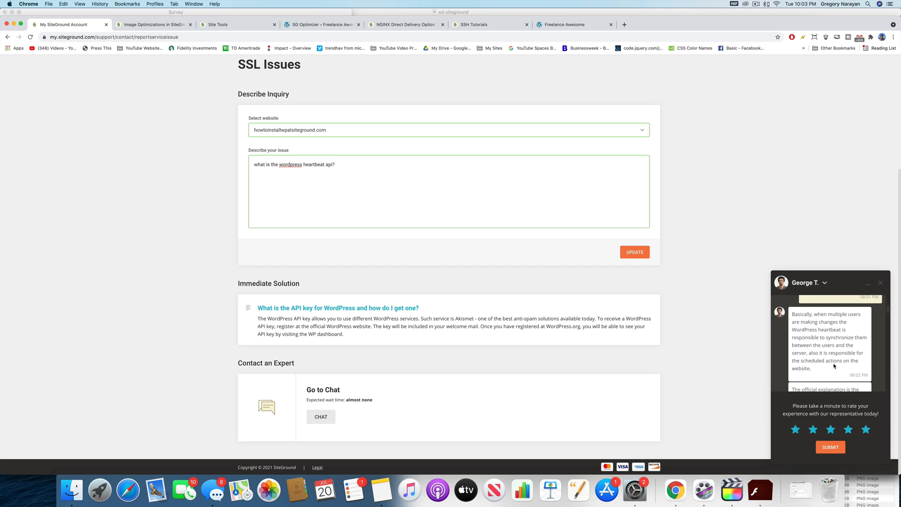
{"action": "mouse_move", "coordinate": [811, 348]}
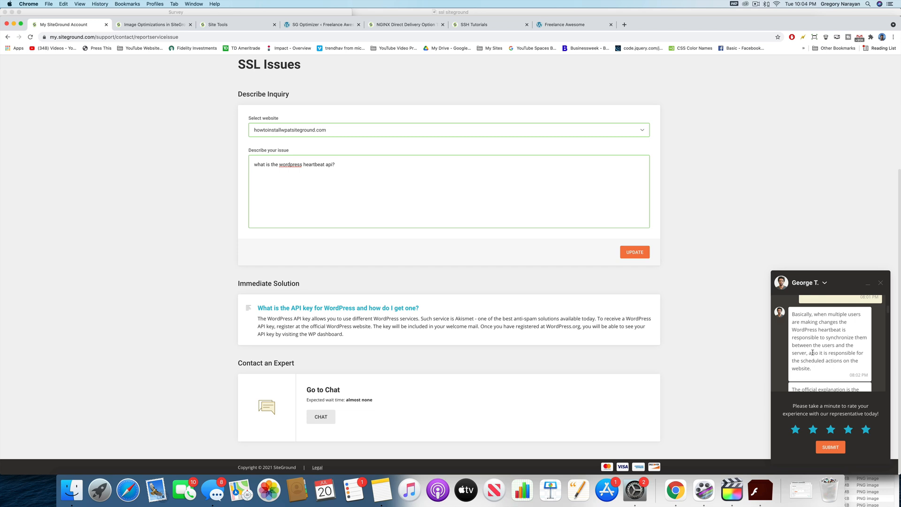
{"action": "scroll", "scroll_direction": "down", "scroll_amount": 3}
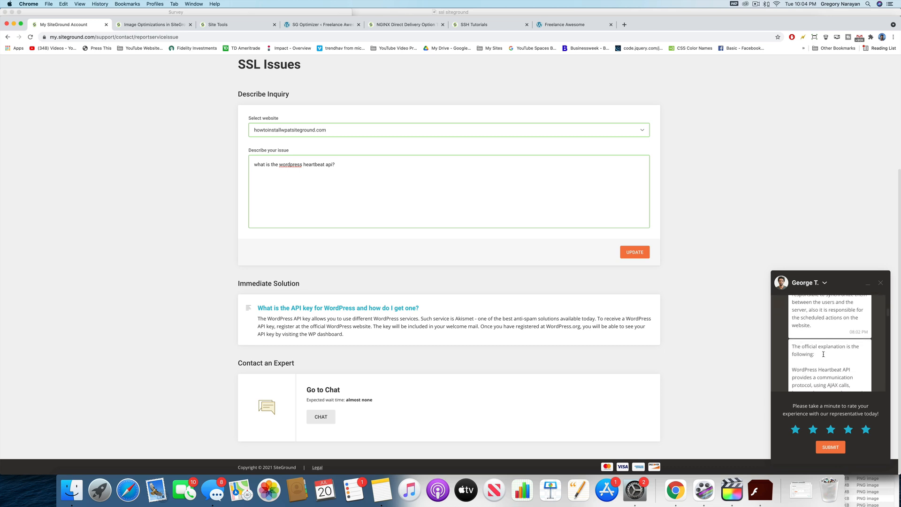
{"action": "scroll", "scroll_direction": "down", "scroll_amount": 3}
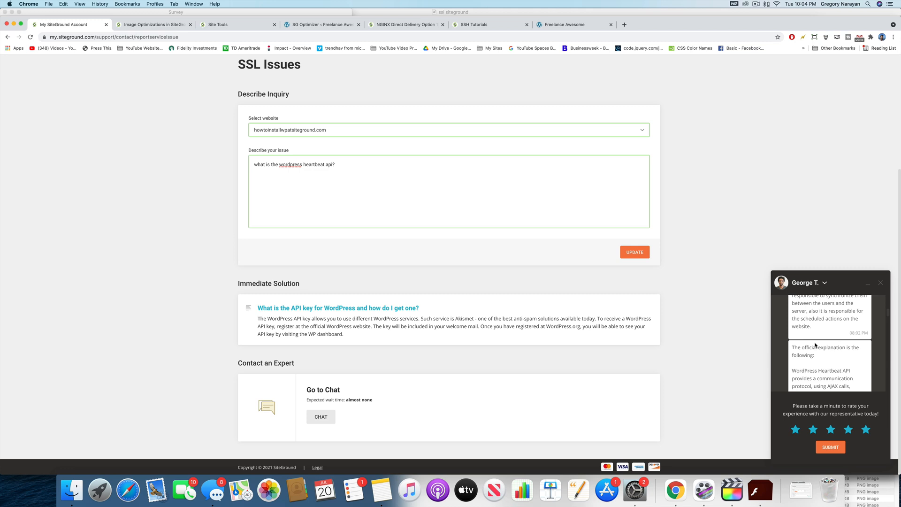
{"action": "scroll", "scroll_direction": "down", "scroll_amount": 3}
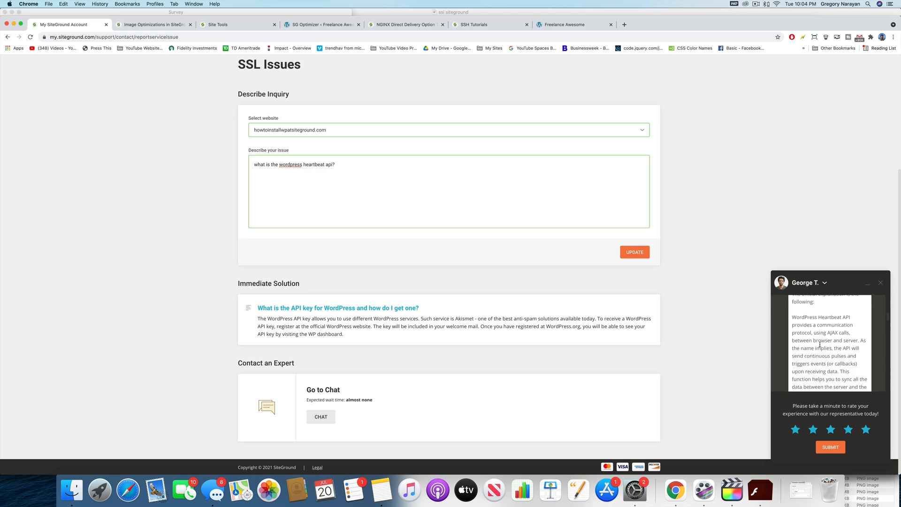
{"action": "scroll", "scroll_direction": "down", "scroll_amount": 3}
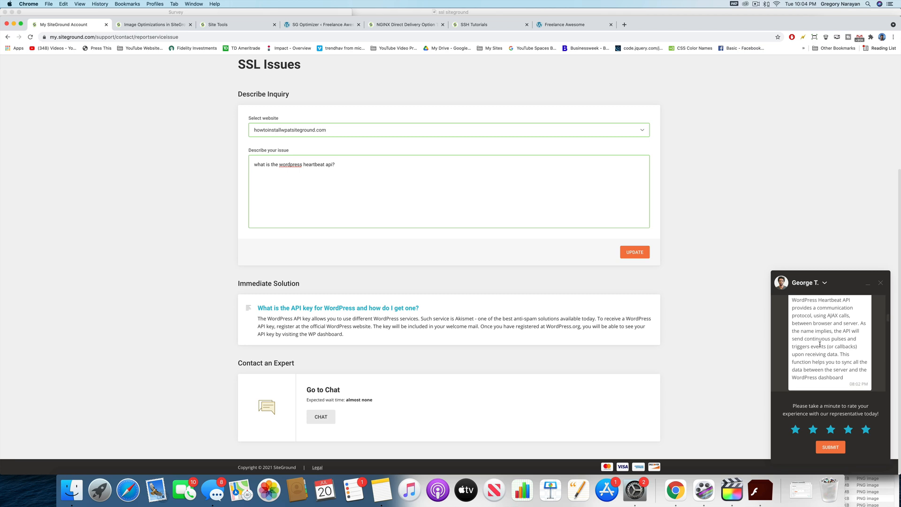
{"action": "scroll", "scroll_direction": "down", "scroll_amount": 3}
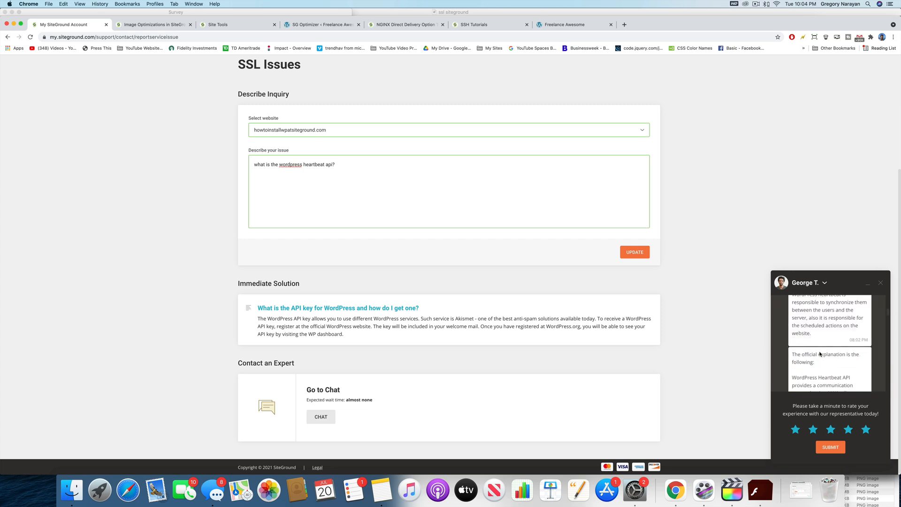
{"action": "scroll", "scroll_direction": "up", "scroll_amount": 3}
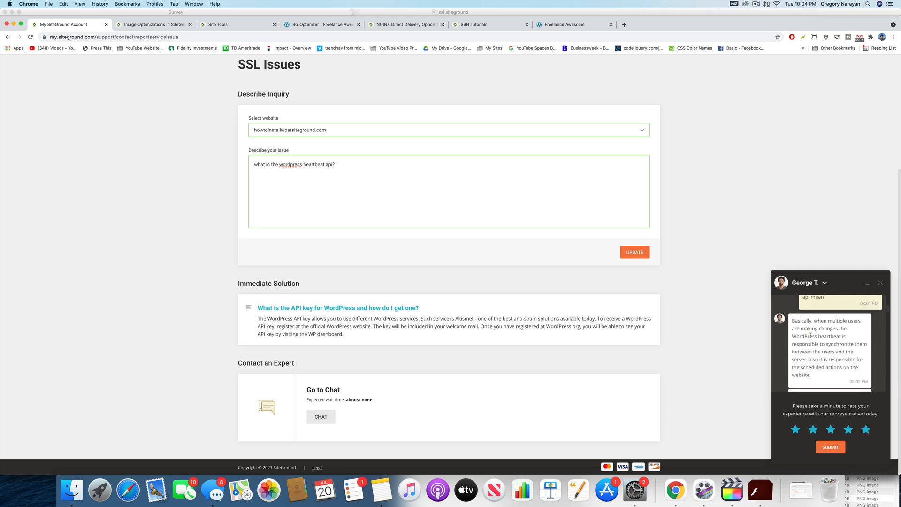
{"action": "scroll", "scroll_direction": "down", "scroll_amount": 3}
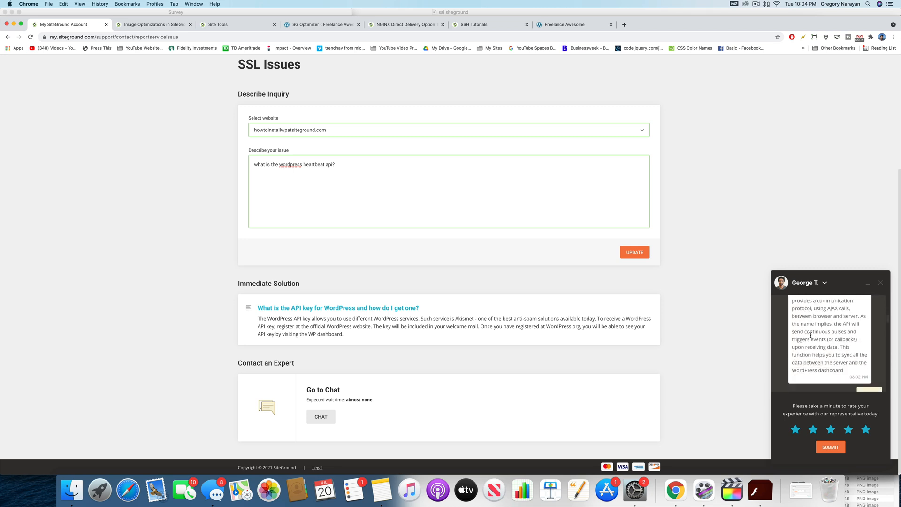
{"action": "scroll", "scroll_direction": "up", "scroll_amount": 3}
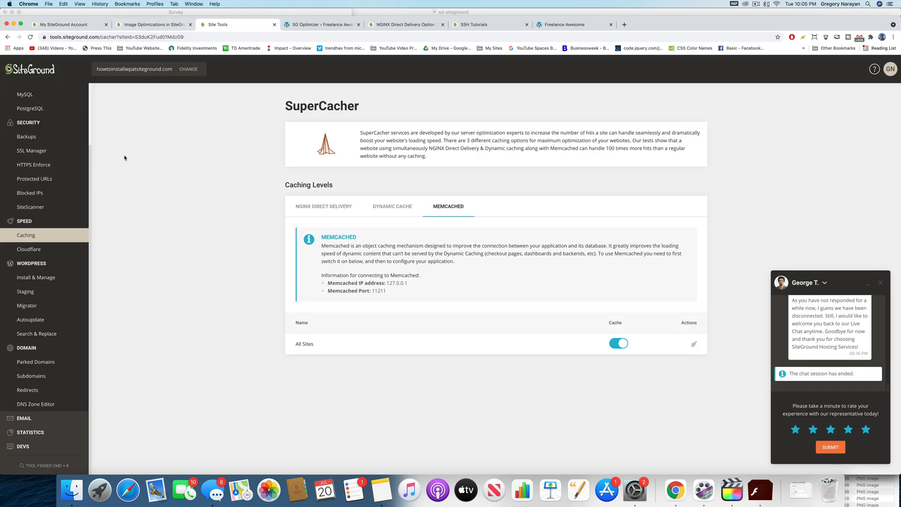
- Return to SG Optimizer and show the Media Optimization settings (WebP 85% lossy, lazy load)
{"action": "left_click", "coordinate": [320, 24]}
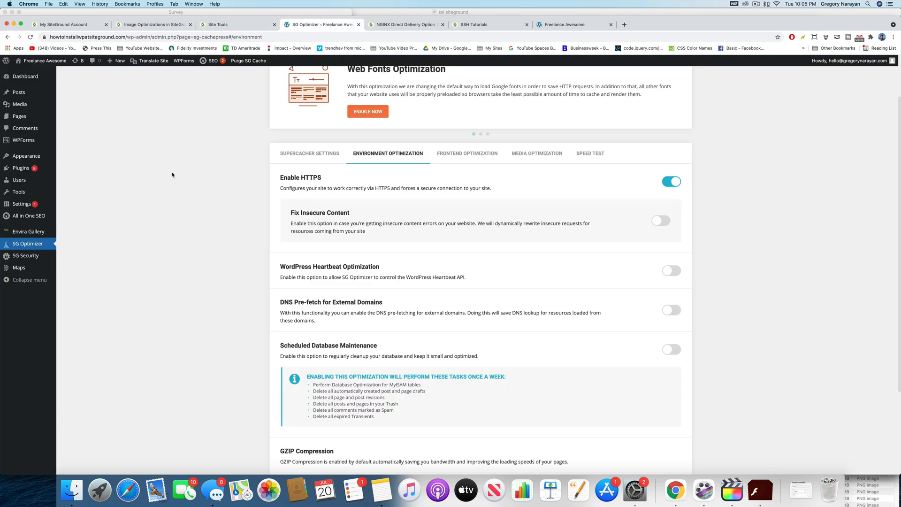
{"action": "mouse_move", "coordinate": [27, 243]}
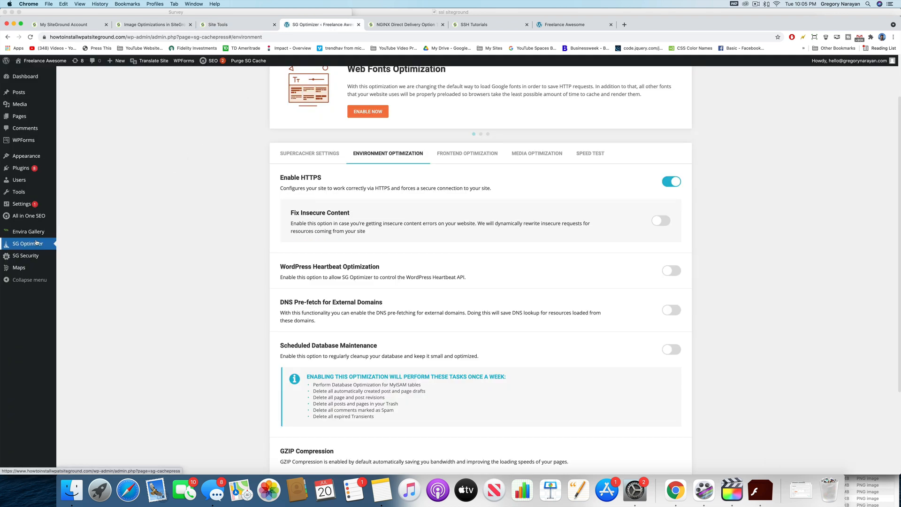
{"action": "scroll", "scroll_direction": "up", "scroll_amount": 3}
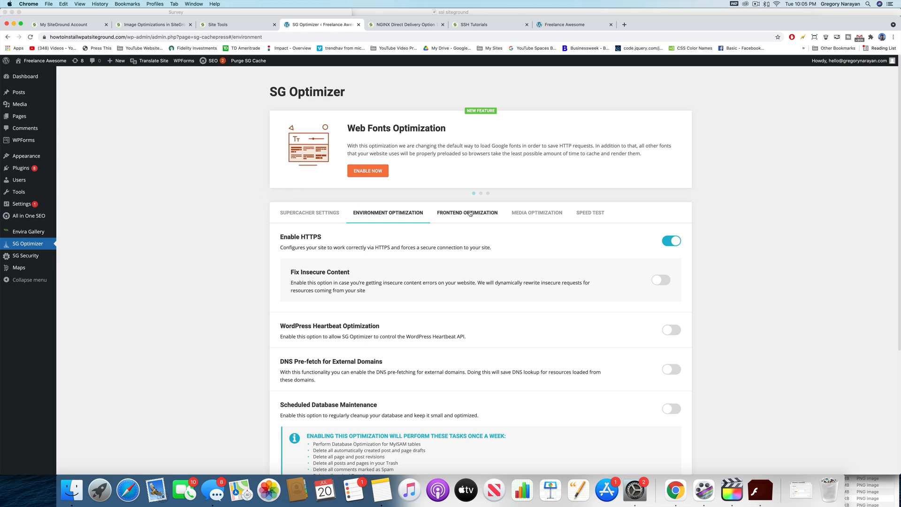
{"action": "left_click", "coordinate": [536, 212]}
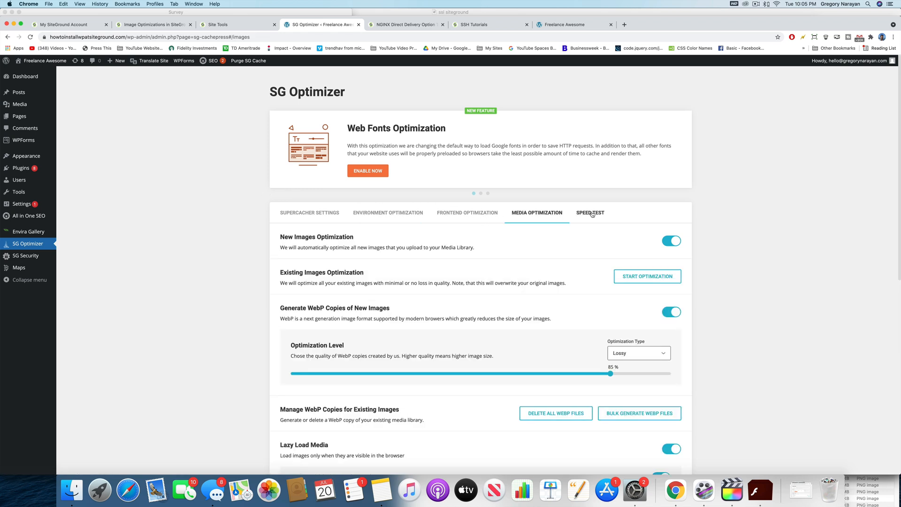
- Analyze the site's desktop speed in the Speed Test section, scoring 98
{"action": "left_click", "coordinate": [589, 213]}
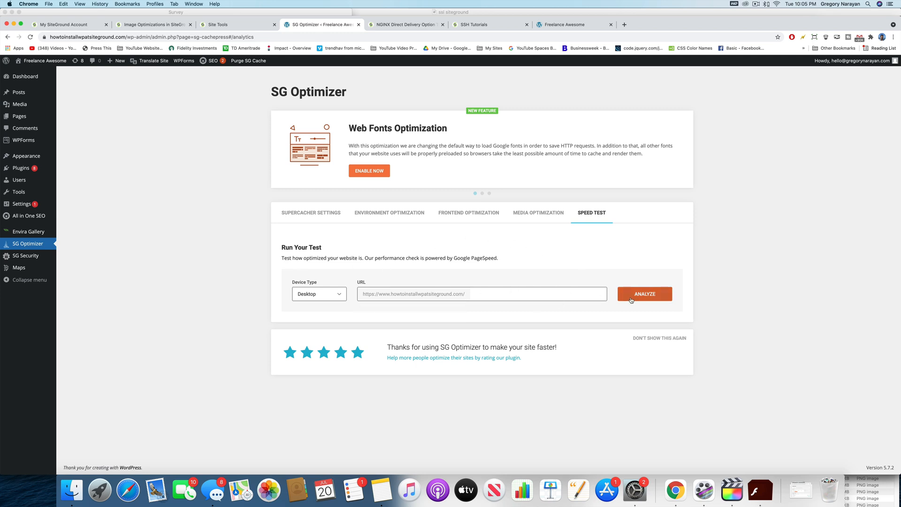
{"action": "left_click", "coordinate": [644, 294]}
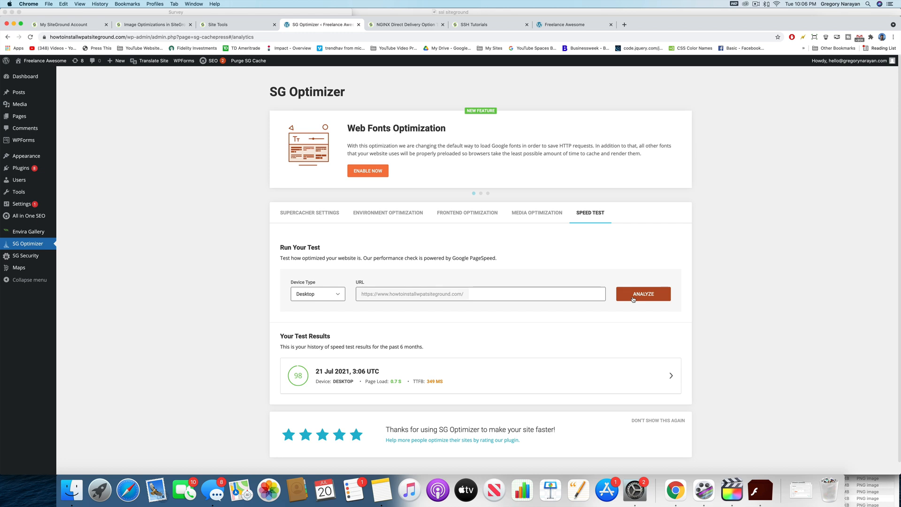
{"action": "mouse_move", "coordinate": [523, 278]}
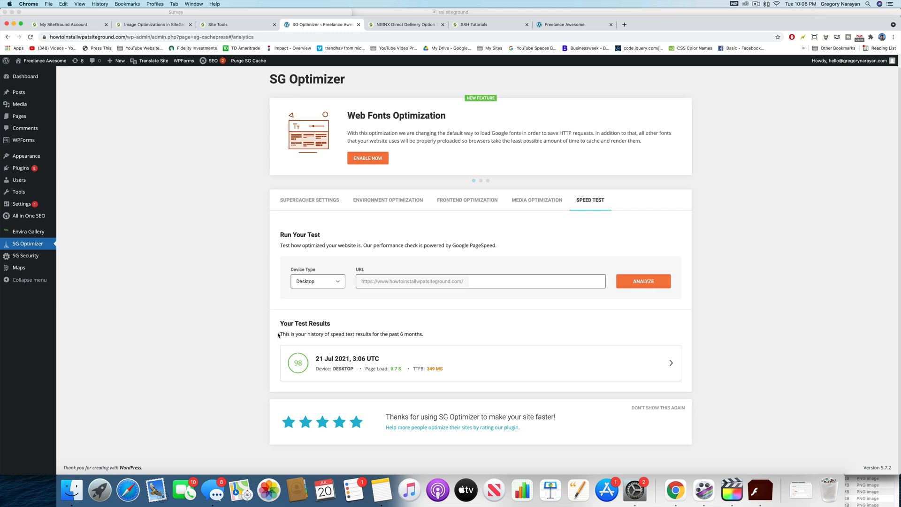
{"action": "mouse_move", "coordinate": [436, 335]}
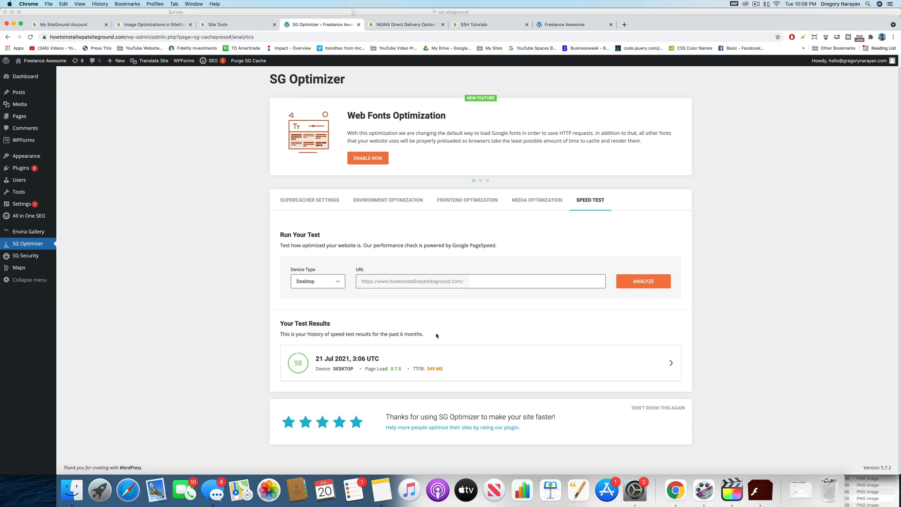
{"action": "mouse_move", "coordinate": [391, 269]}
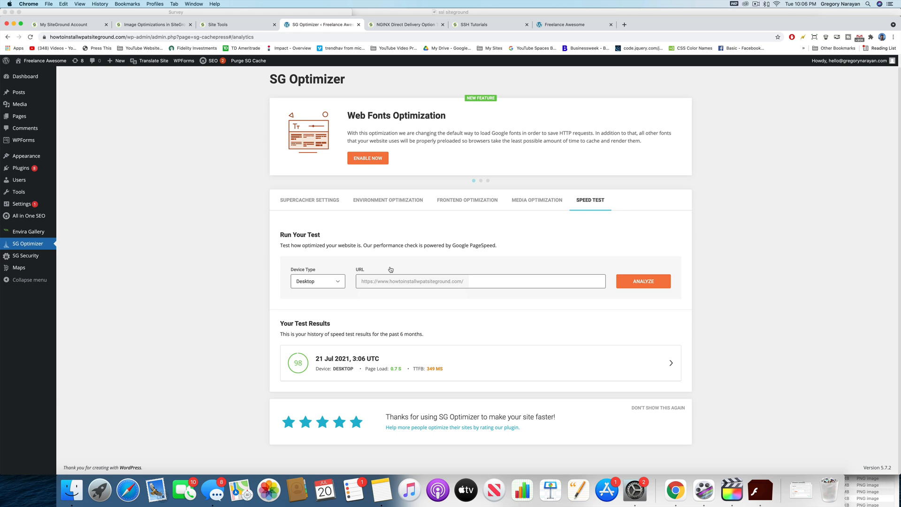
{"action": "mouse_move", "coordinate": [438, 243]}
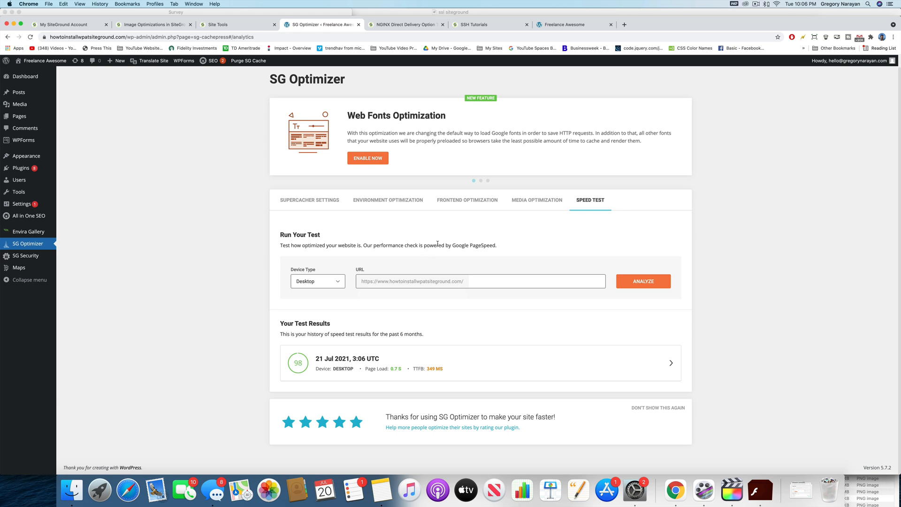
{"action": "mouse_move", "coordinate": [236, 292]}
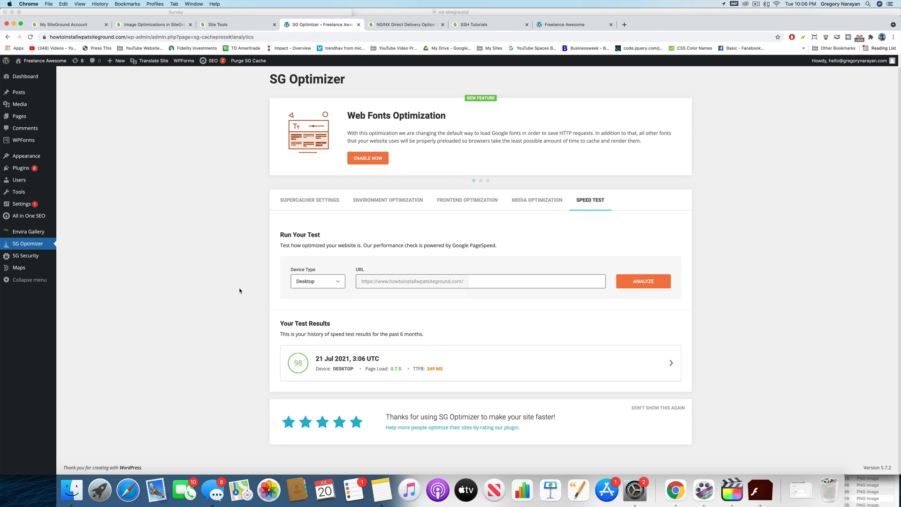
{"action": "mouse_move", "coordinate": [210, 251]}
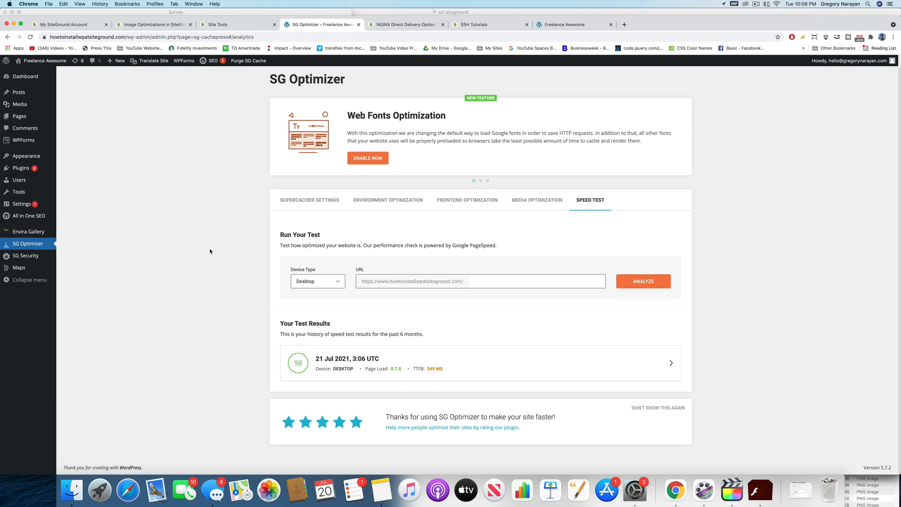
{"action": "mouse_move", "coordinate": [290, 205]}
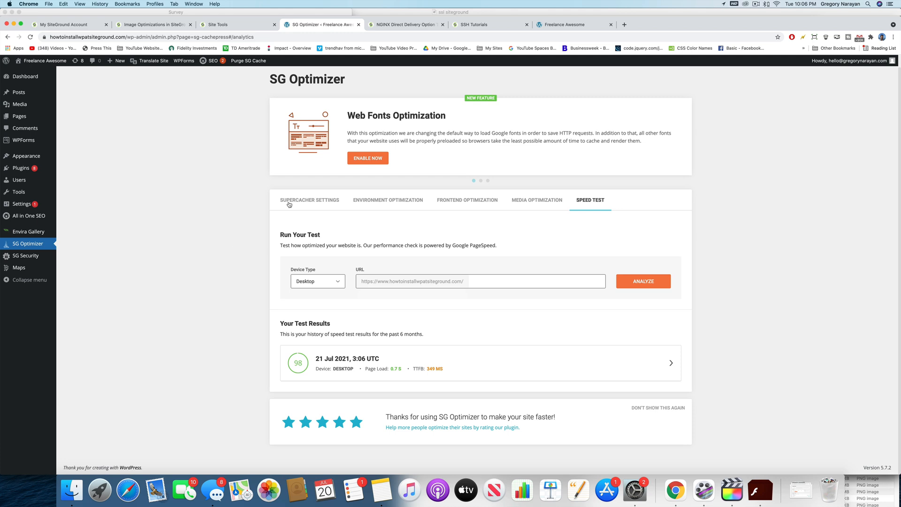